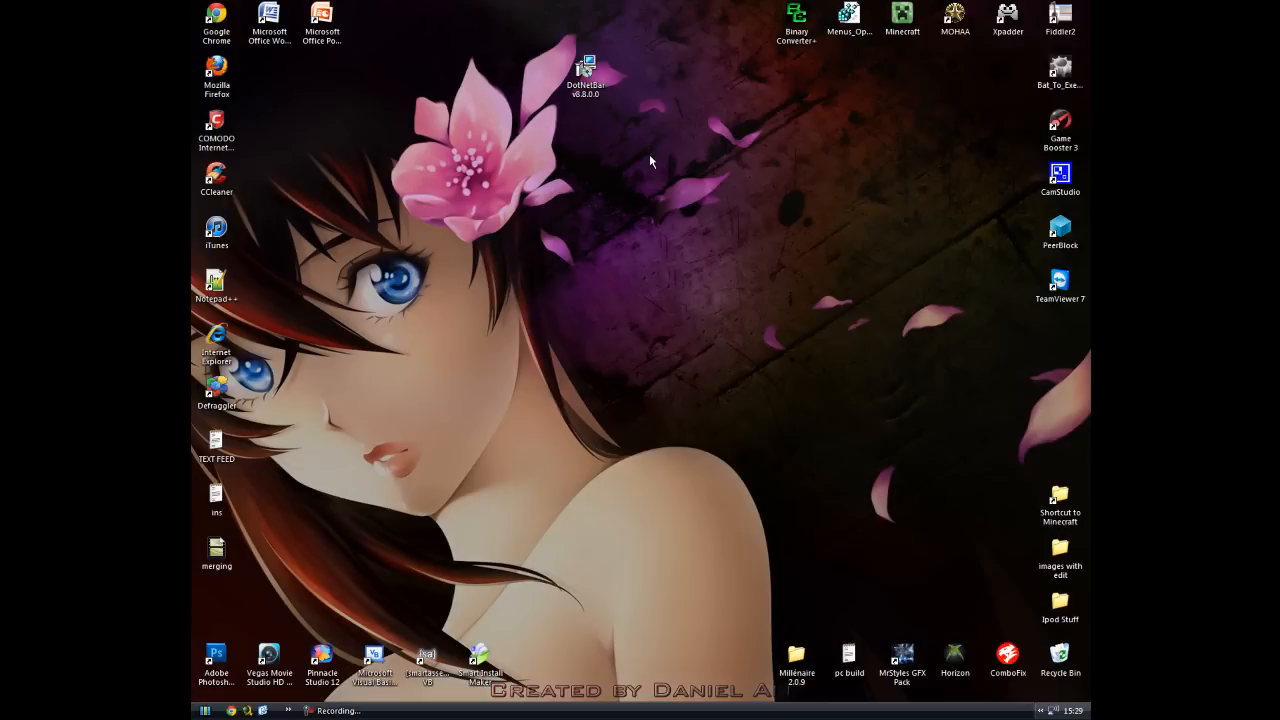
mouse_move(628, 56)
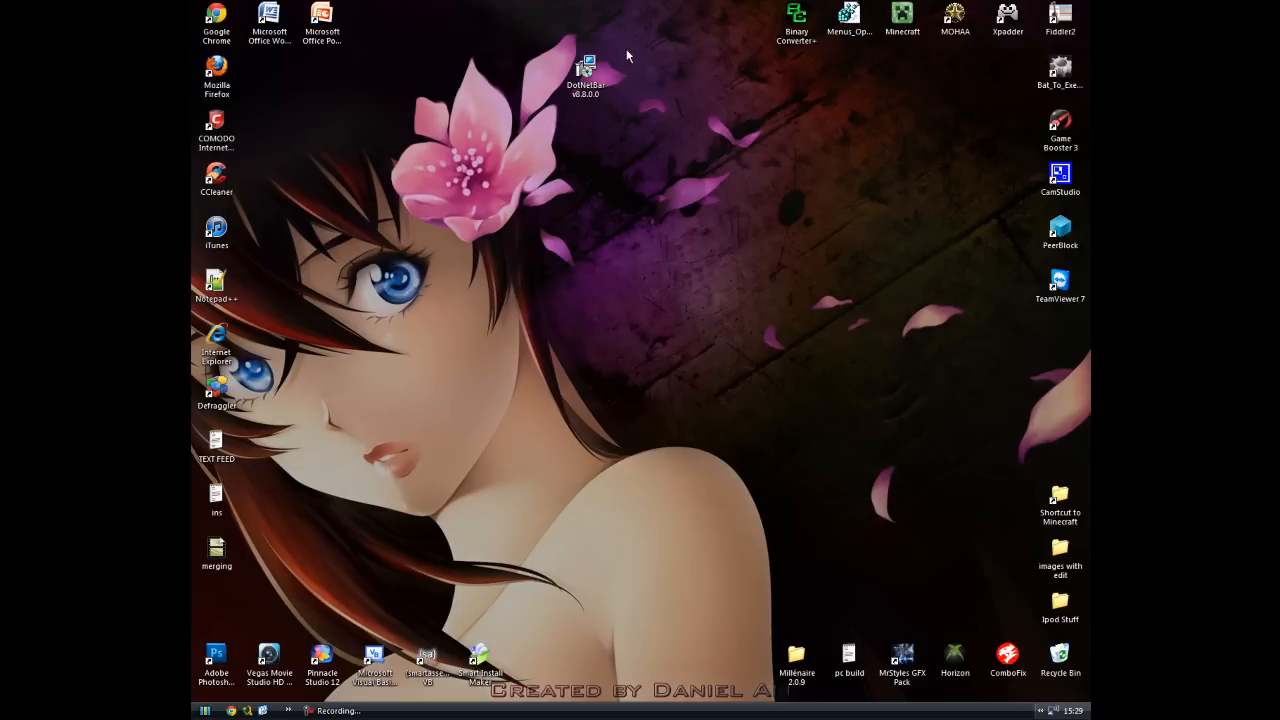
mouse_move(604, 164)
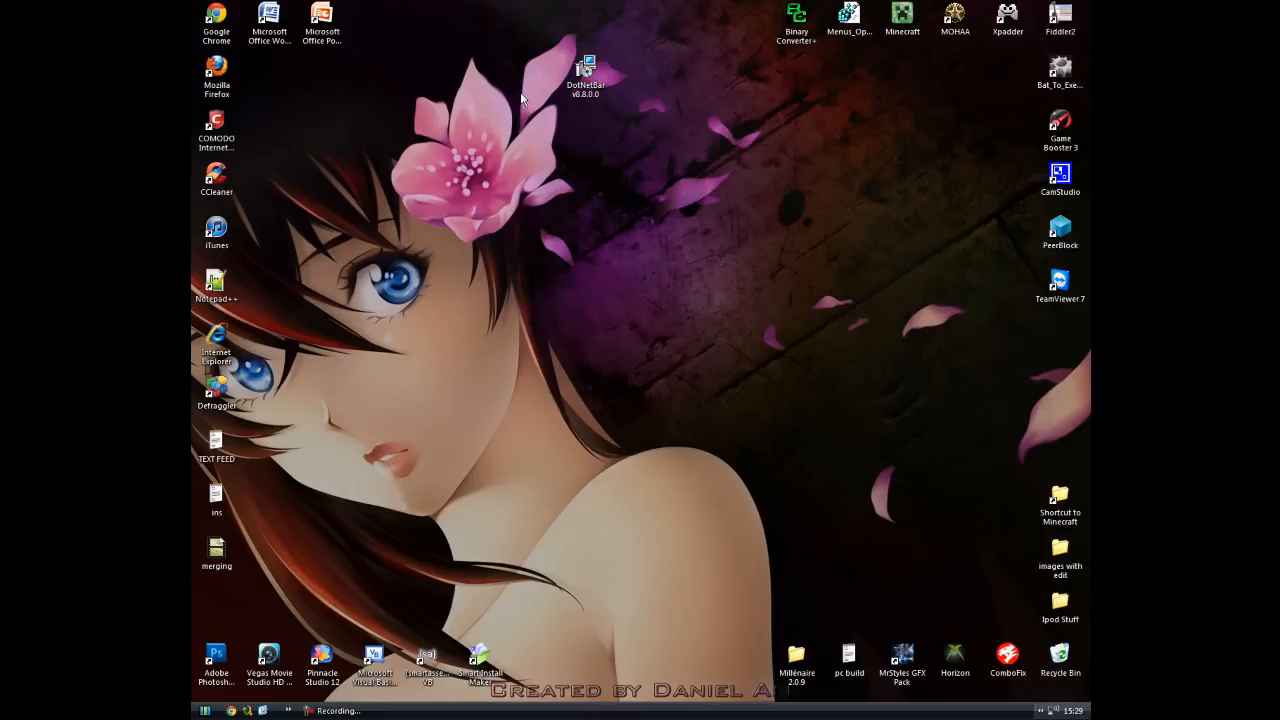
mouse_move(628, 52)
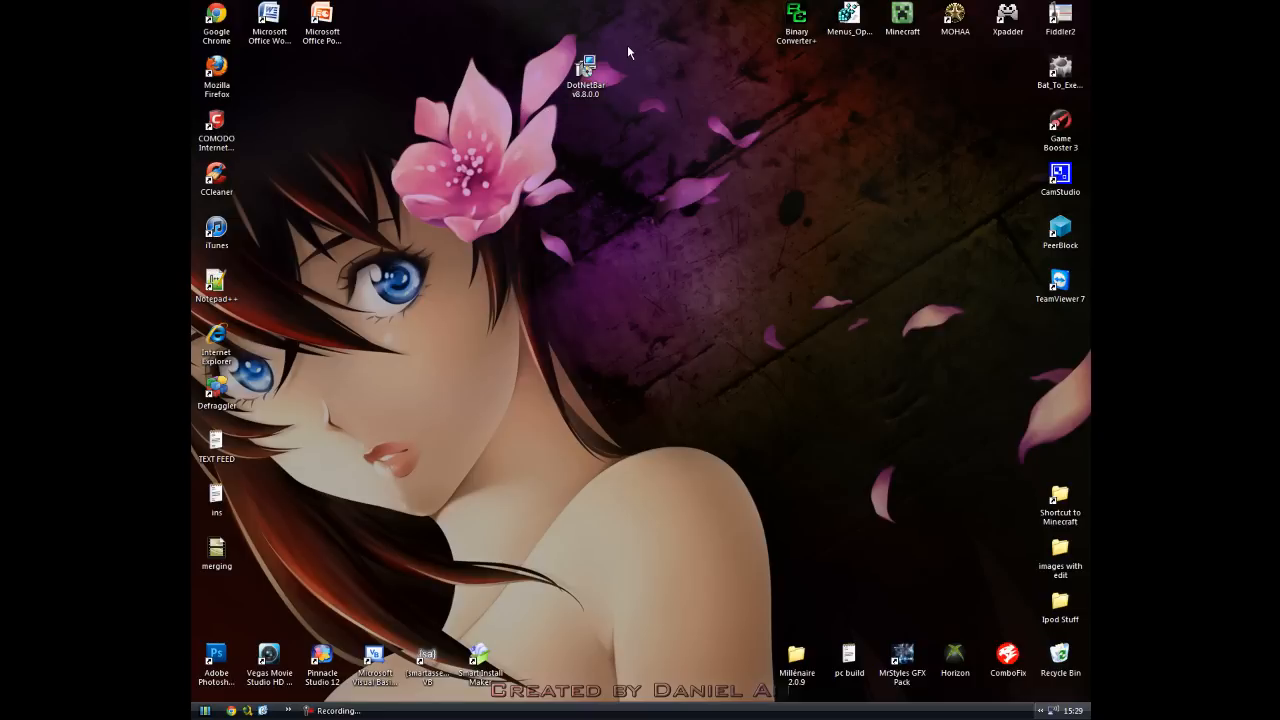
mouse_move(620, 56)
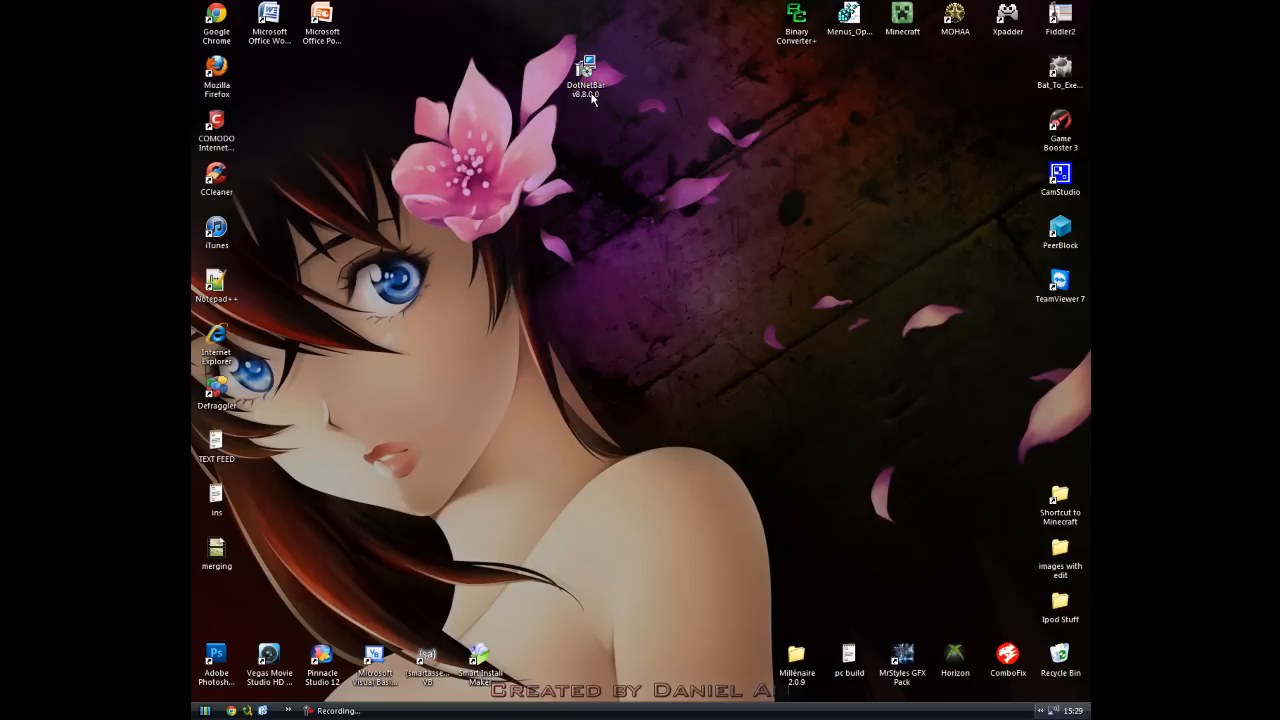
Move the DotNetBar v8.8.0.0 setup icon from the top of the desktop toward its centre.
drag(584, 80, 600, 244)
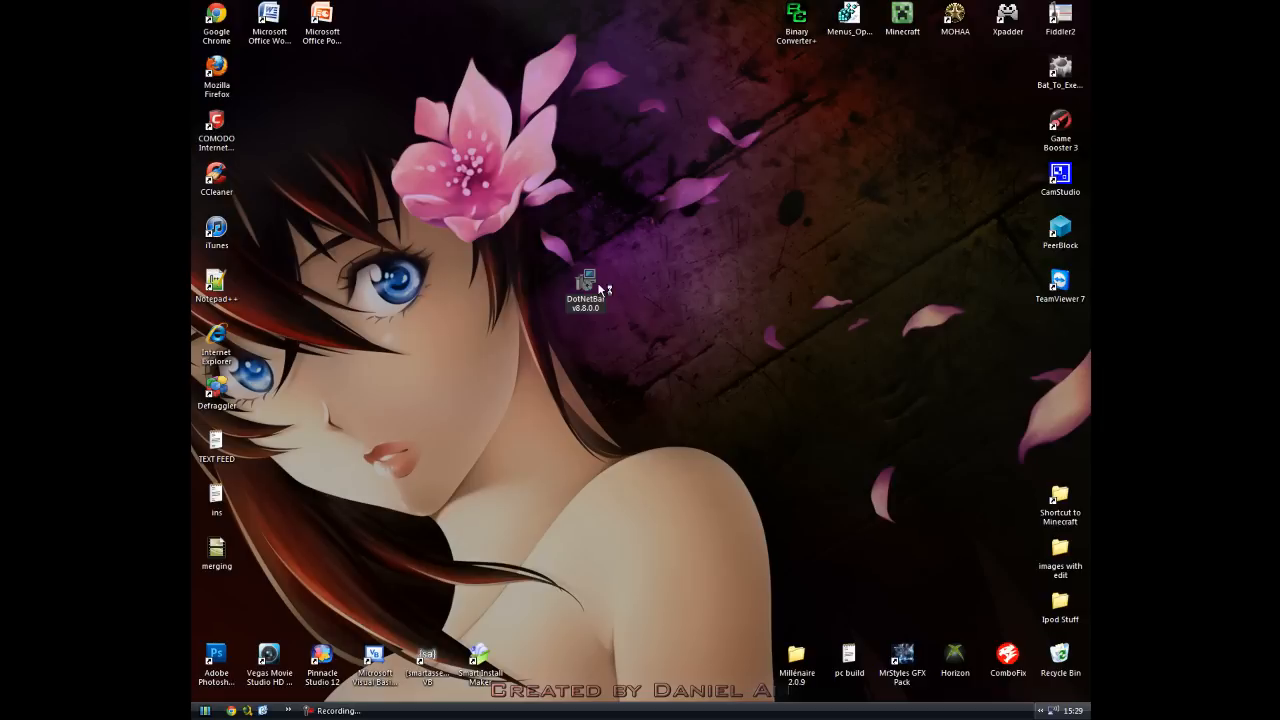
mouse_move(676, 304)
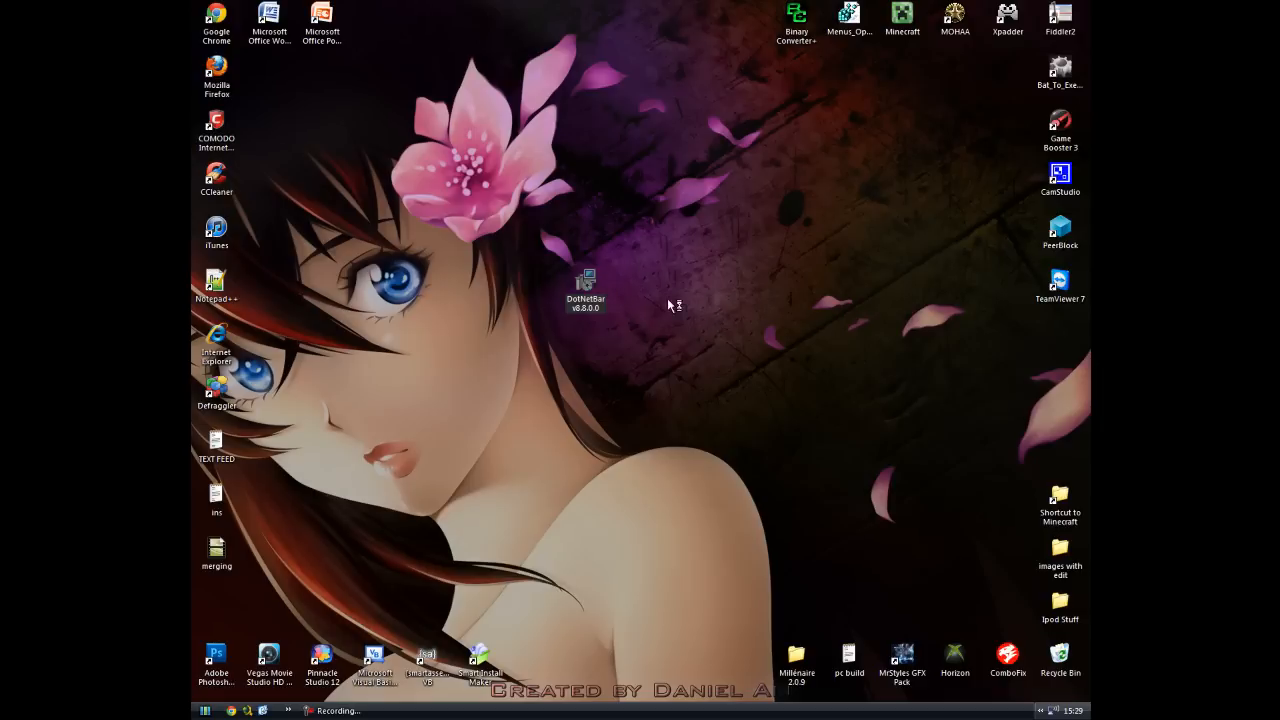
Run the DotNetBar v8.8.0.0 setup and install to the default C:\Program Files\DotNetBar folder.
double_click(584, 284)
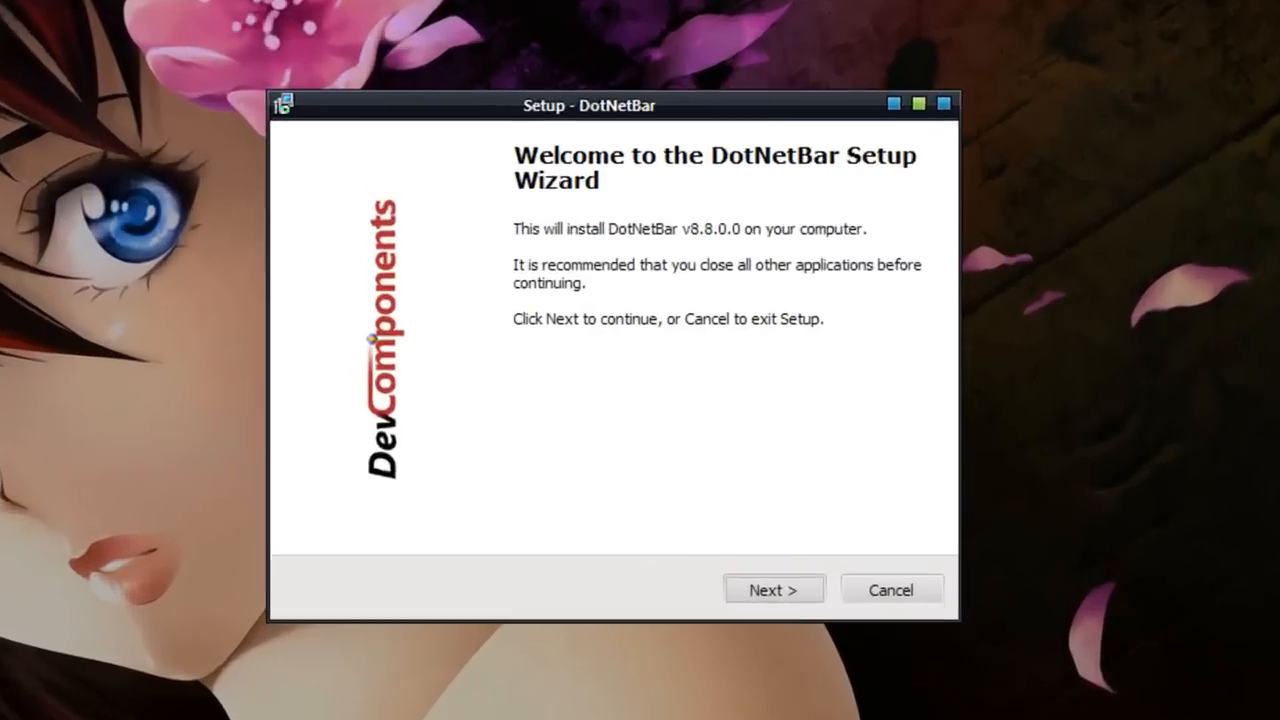
click(774, 588)
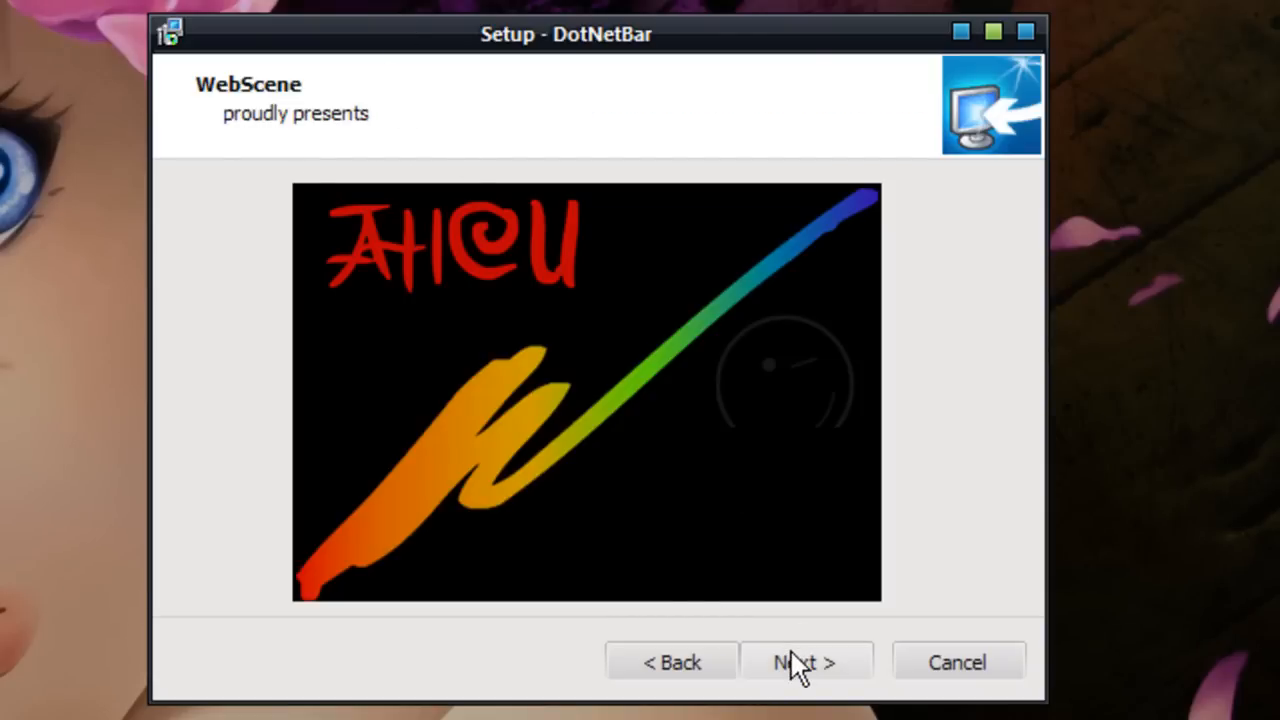
click(806, 662)
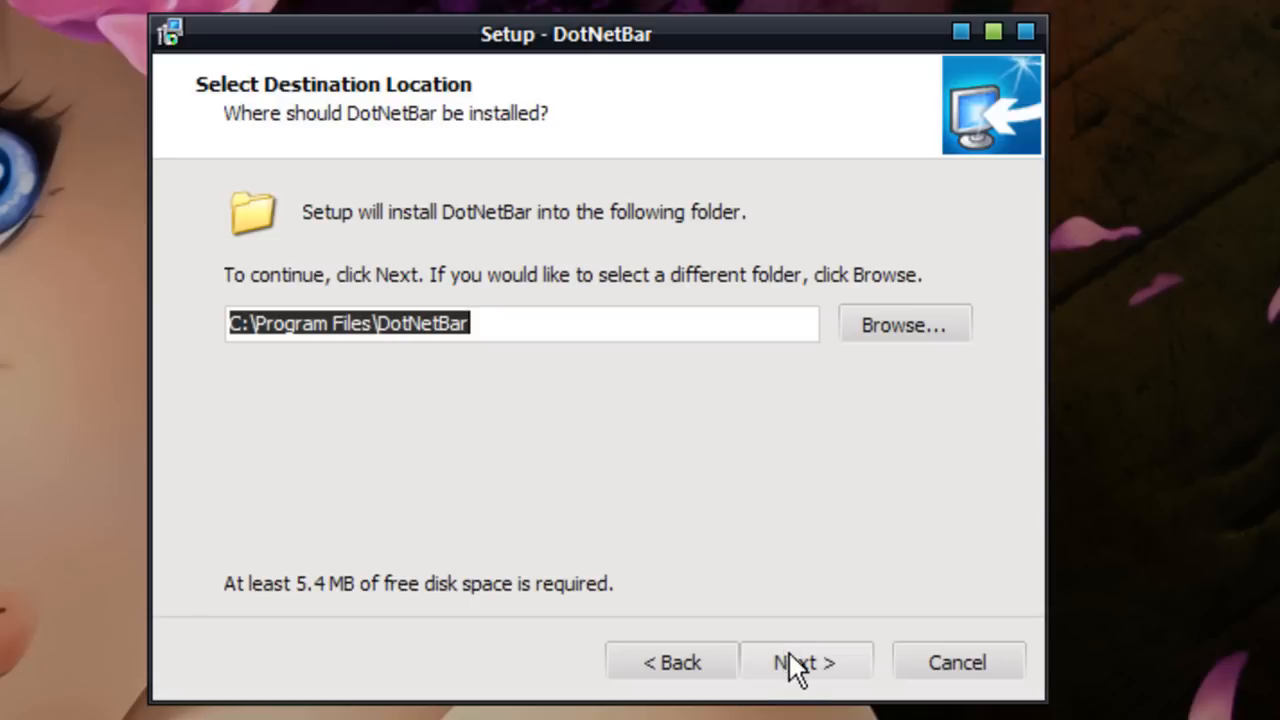
click(806, 662)
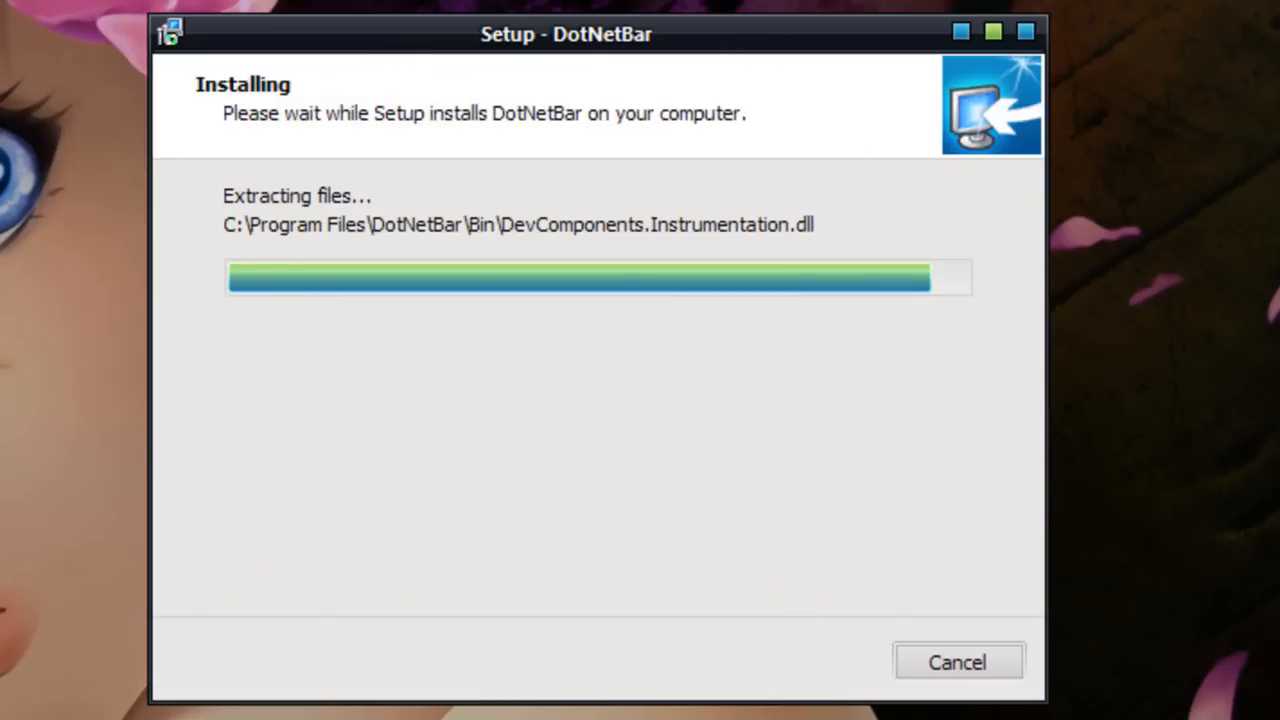
mouse_move(838, 442)
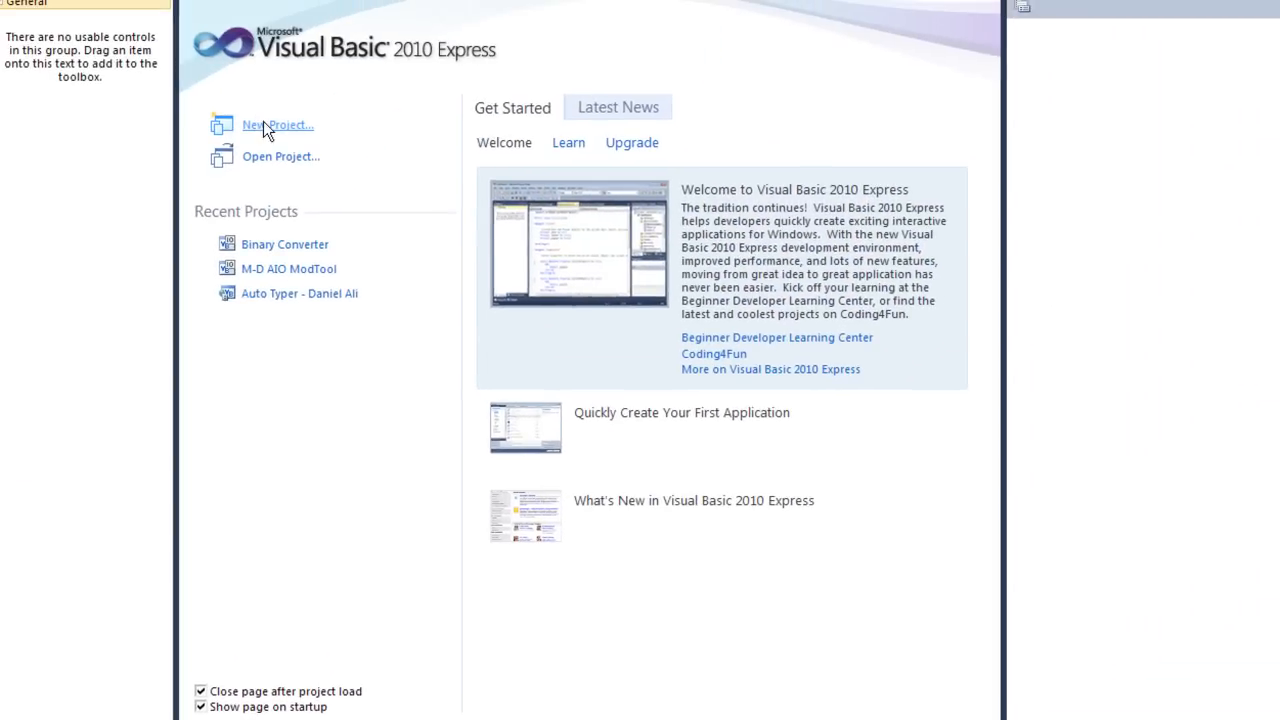
Create a new Windows Forms Application project from the Start Page.
click(276, 124)
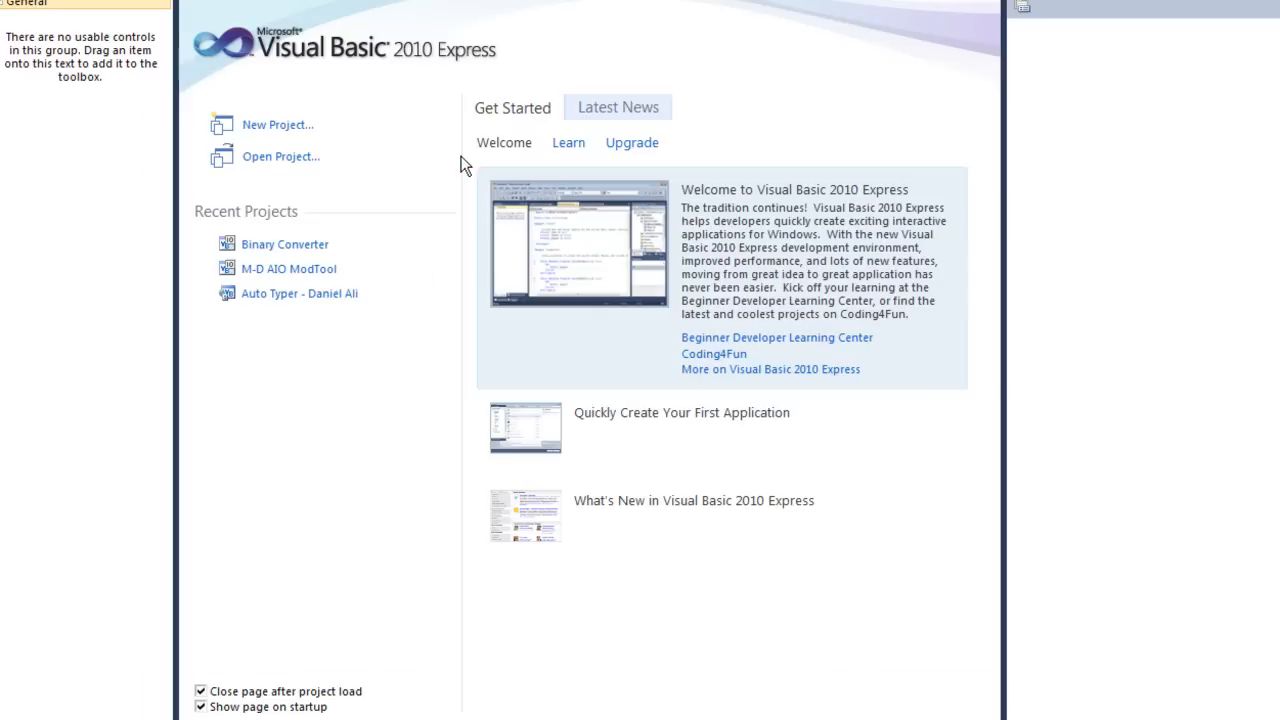
mouse_move(472, 176)
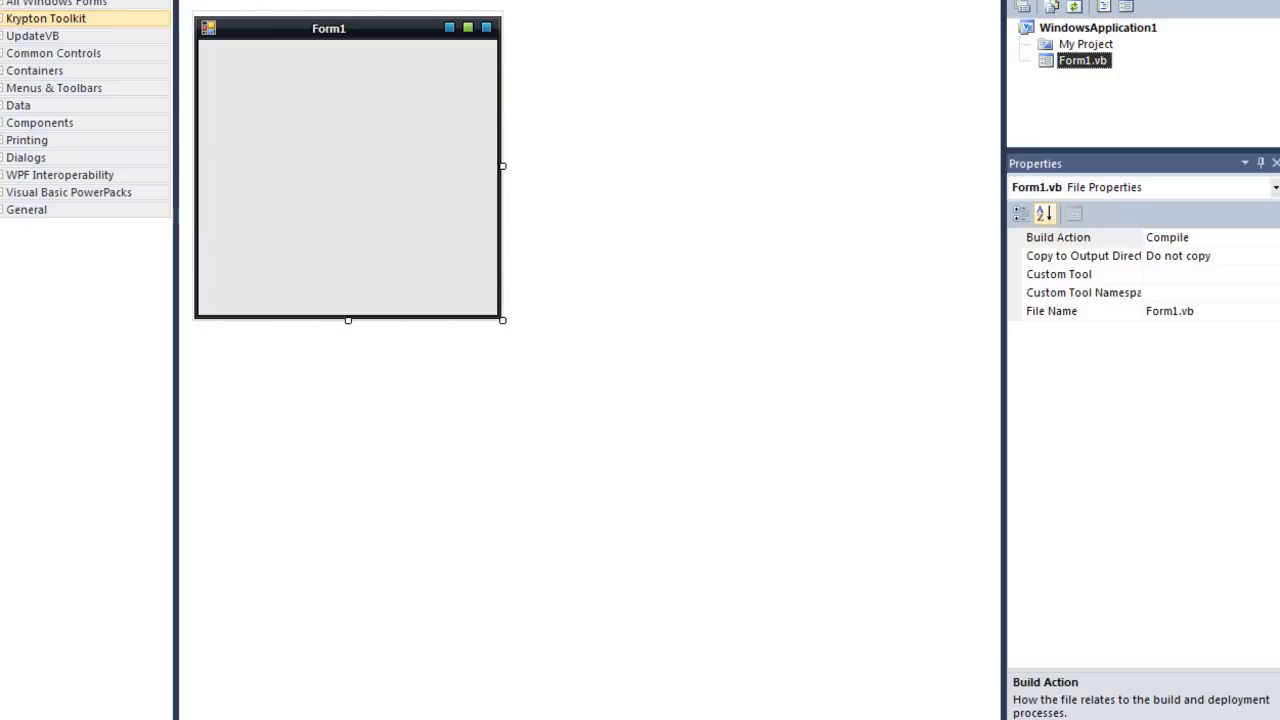
mouse_move(156, 328)
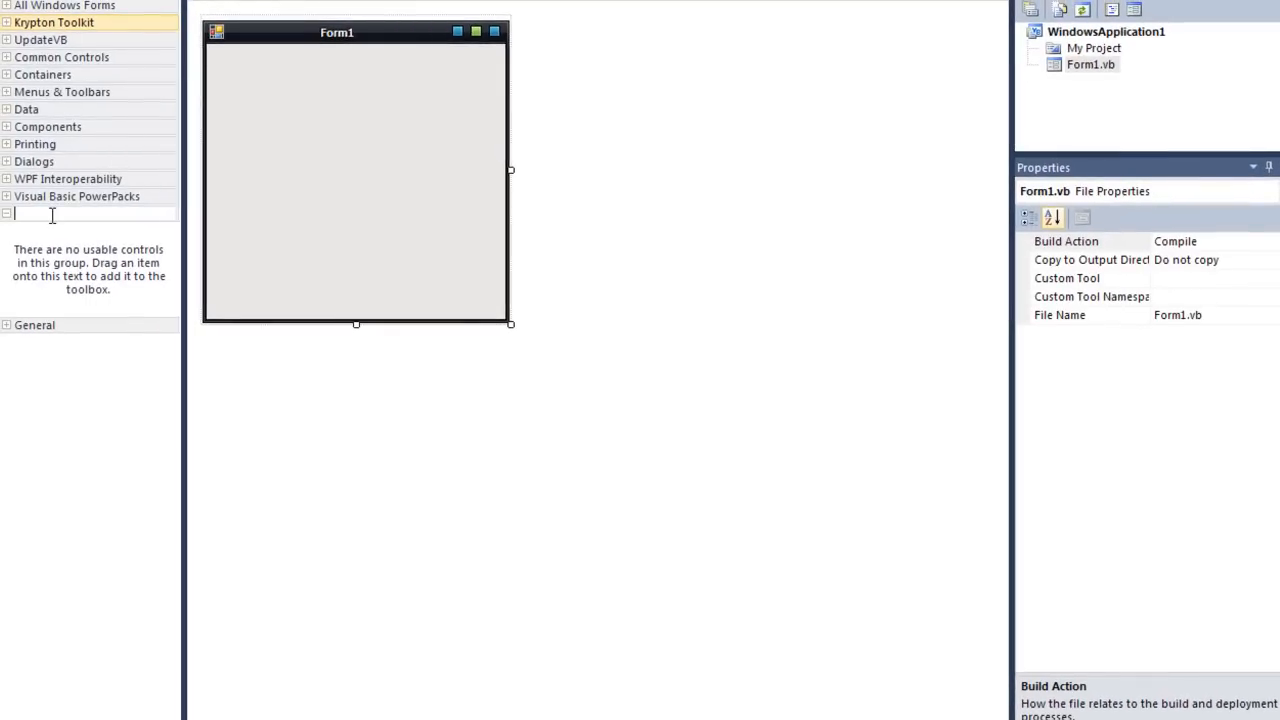
Name the new toolbox tab 'dotnetbar', then collapse and re-expand it.
text(dotnetbar)
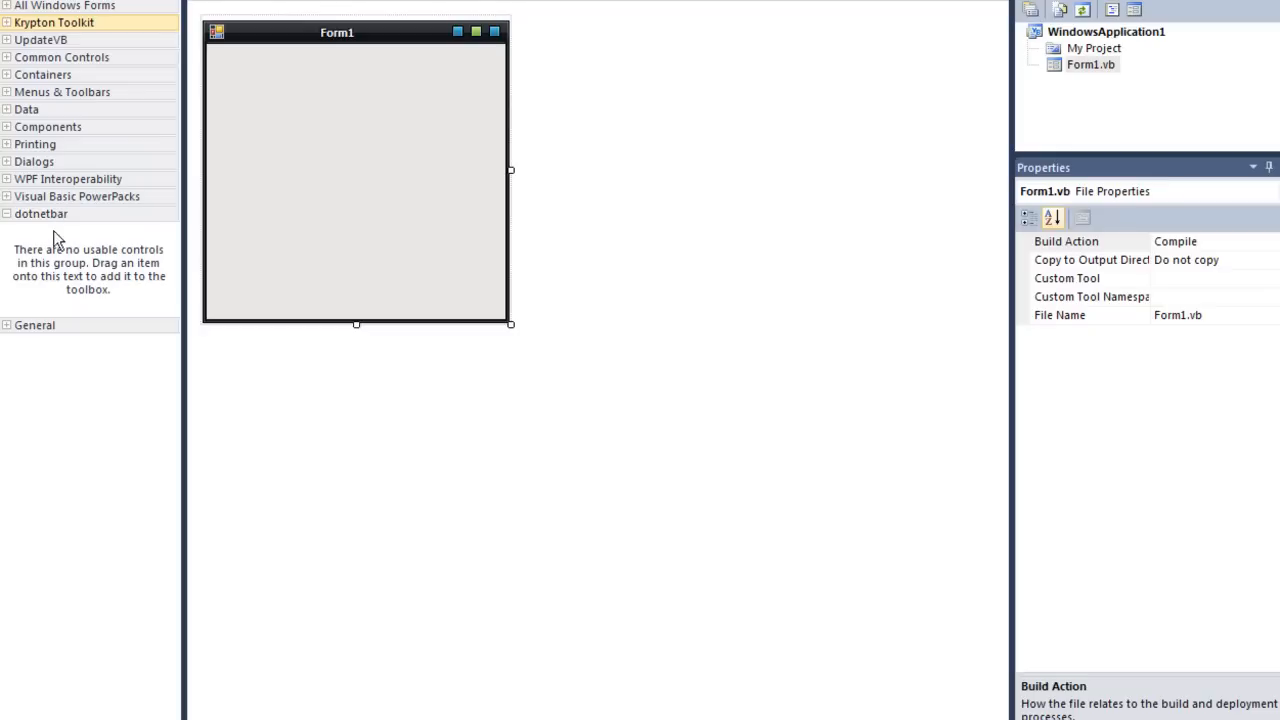
click(6, 212)
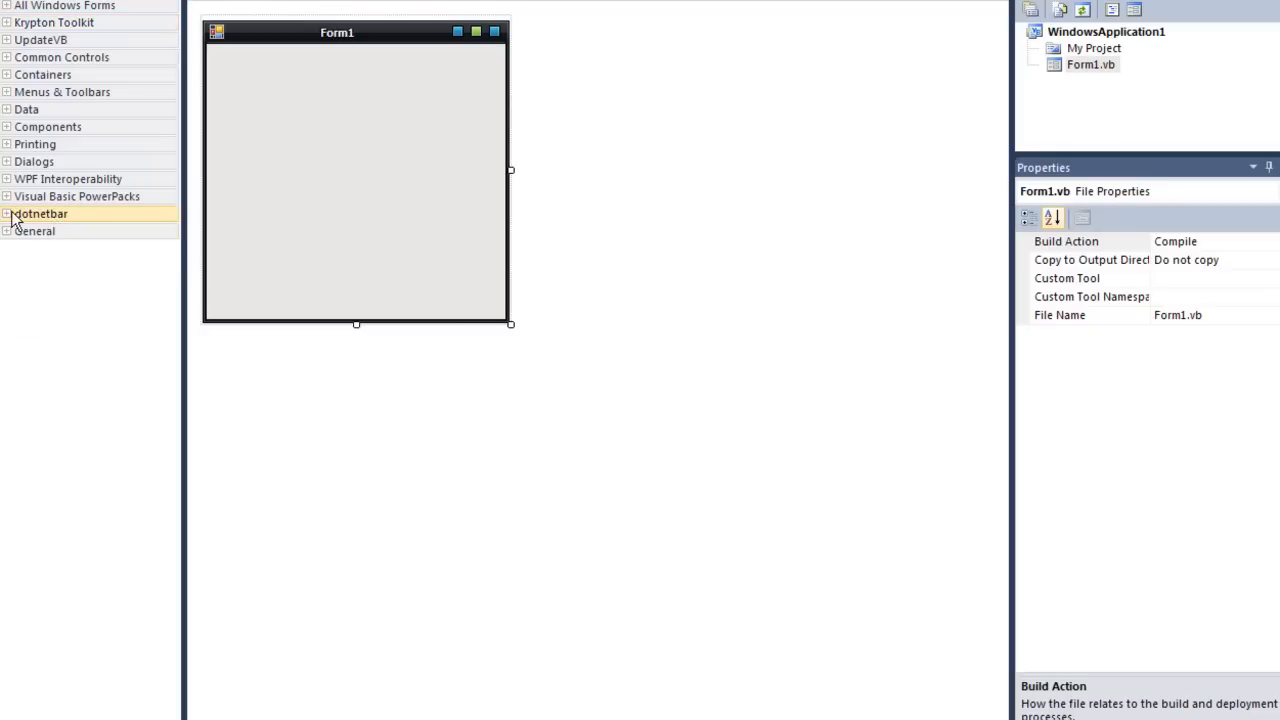
click(40, 212)
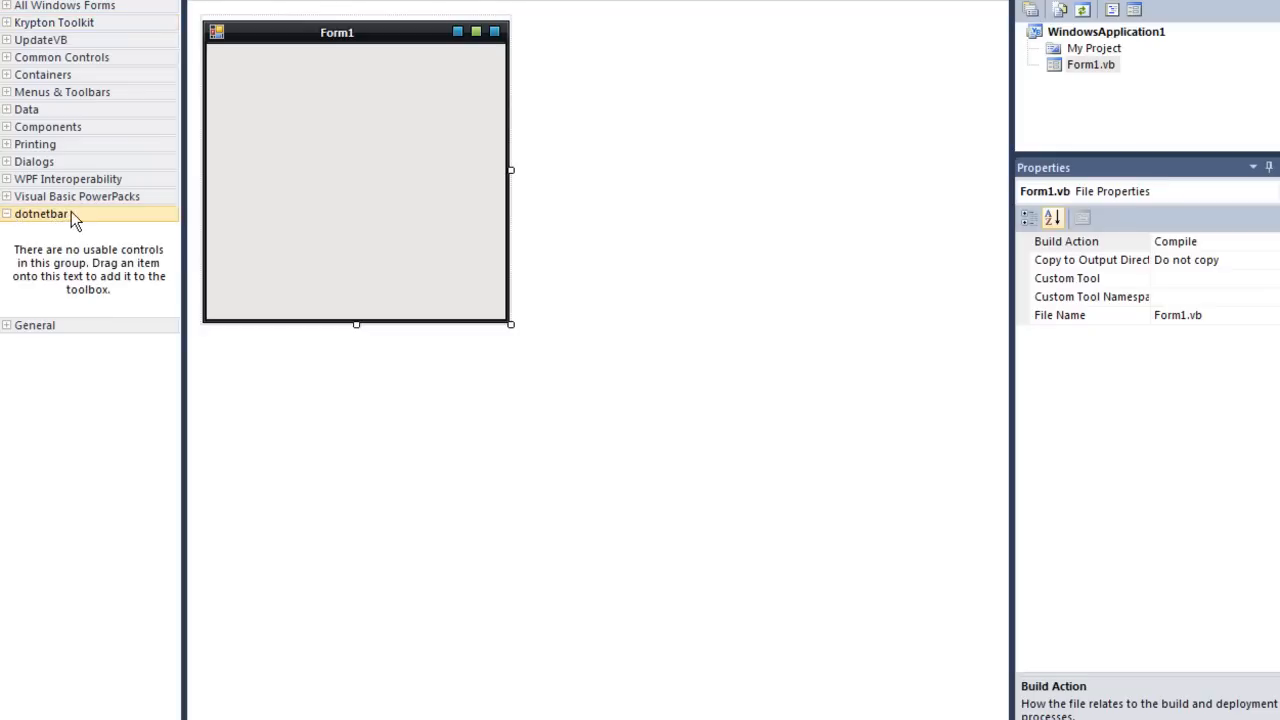
Bring up Choose Items for the dotnetbar toolbox tab.
right_click(76, 218)
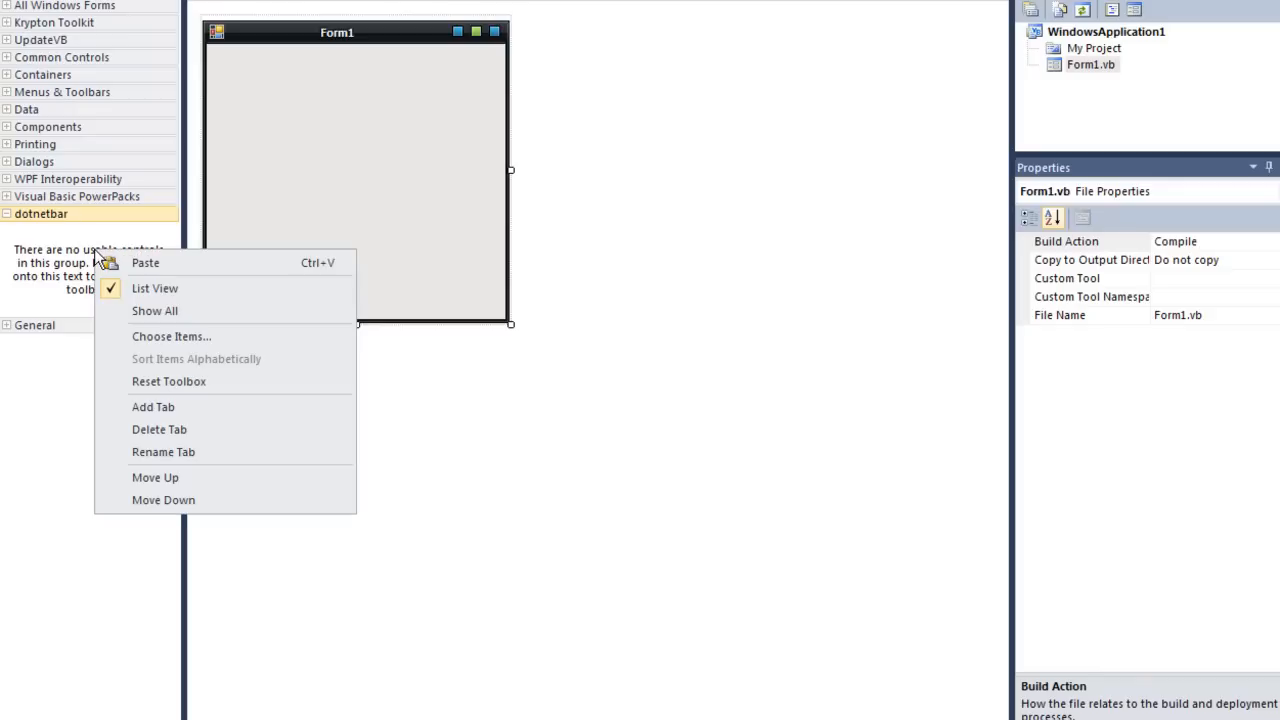
mouse_move(90, 248)
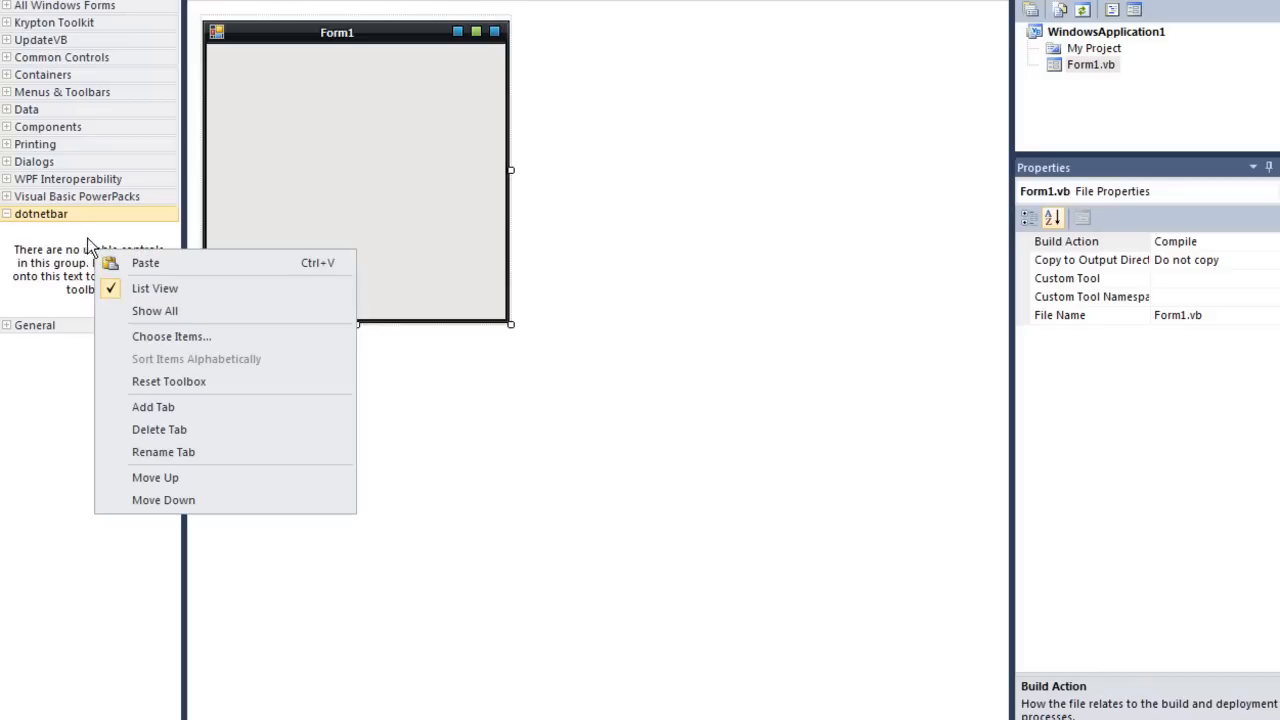
mouse_move(176, 280)
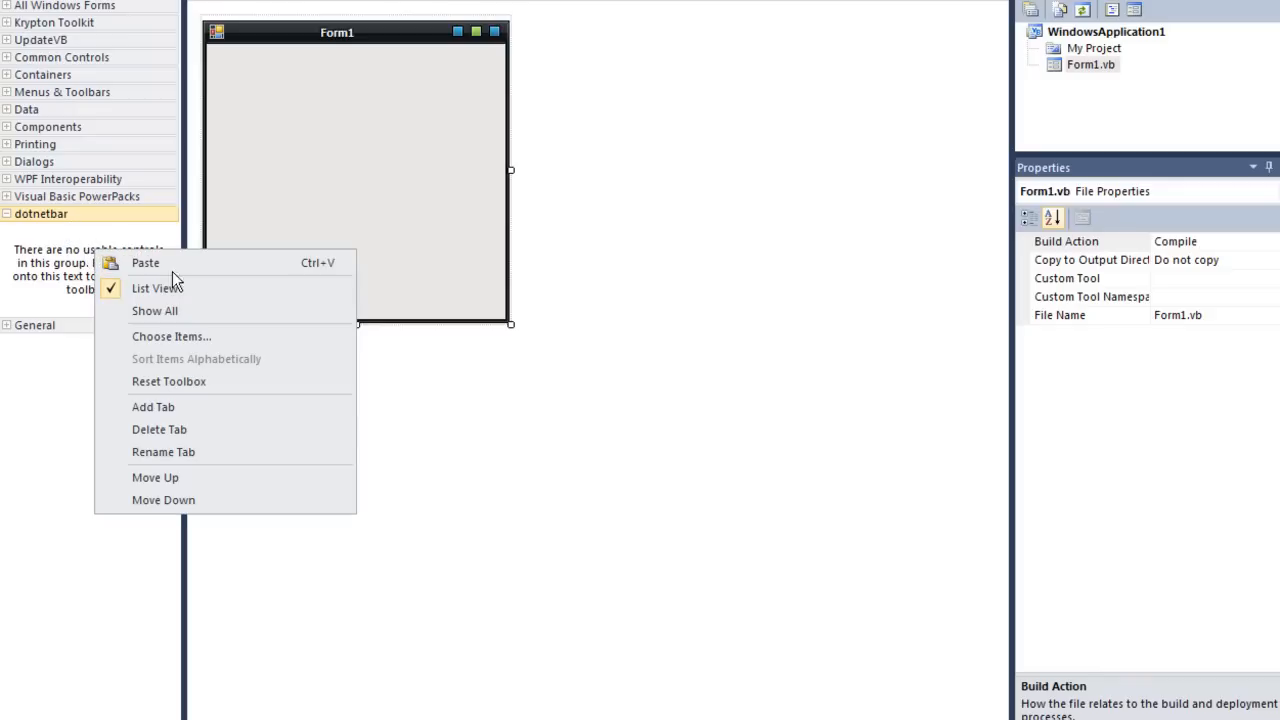
mouse_move(212, 336)
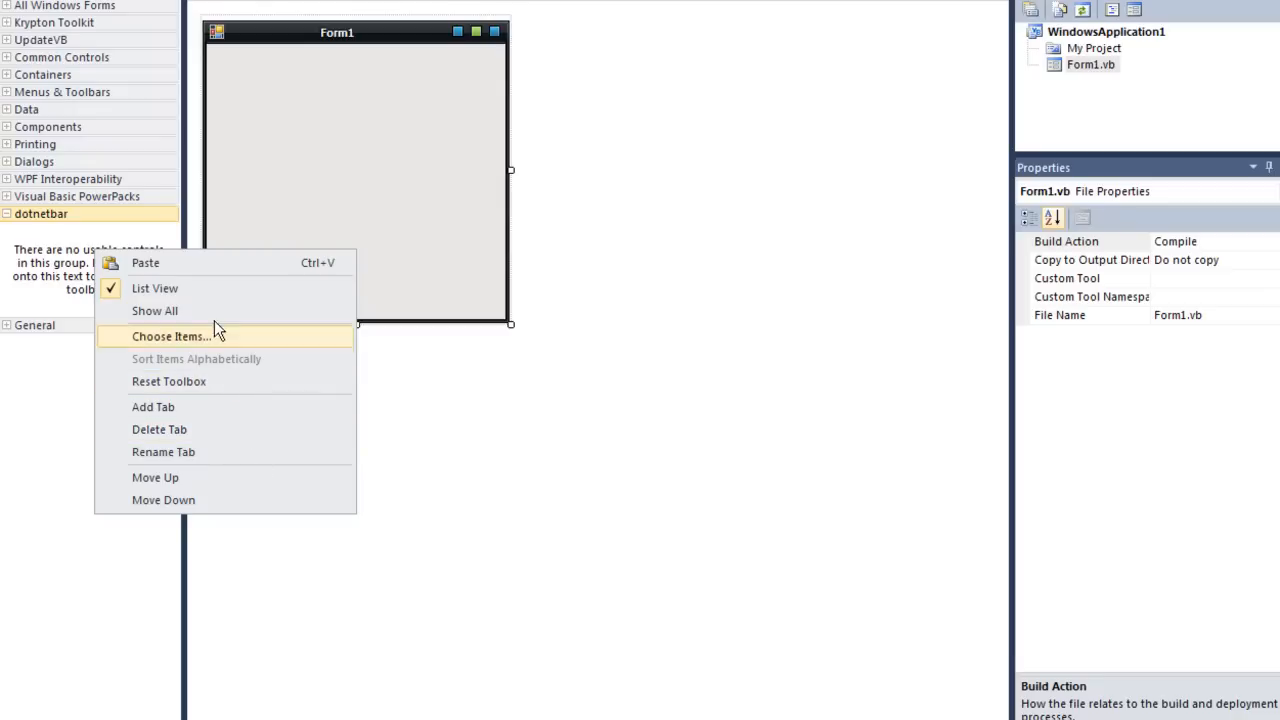
click(172, 336)
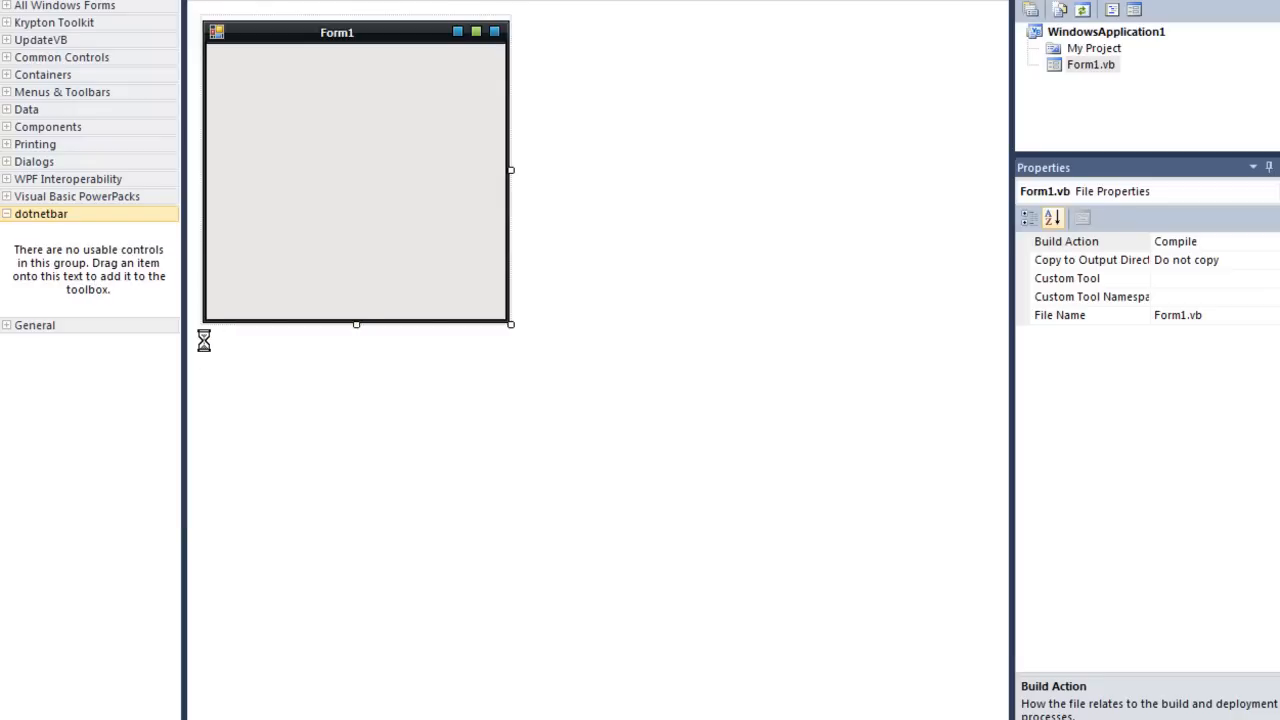
mouse_move(216, 384)
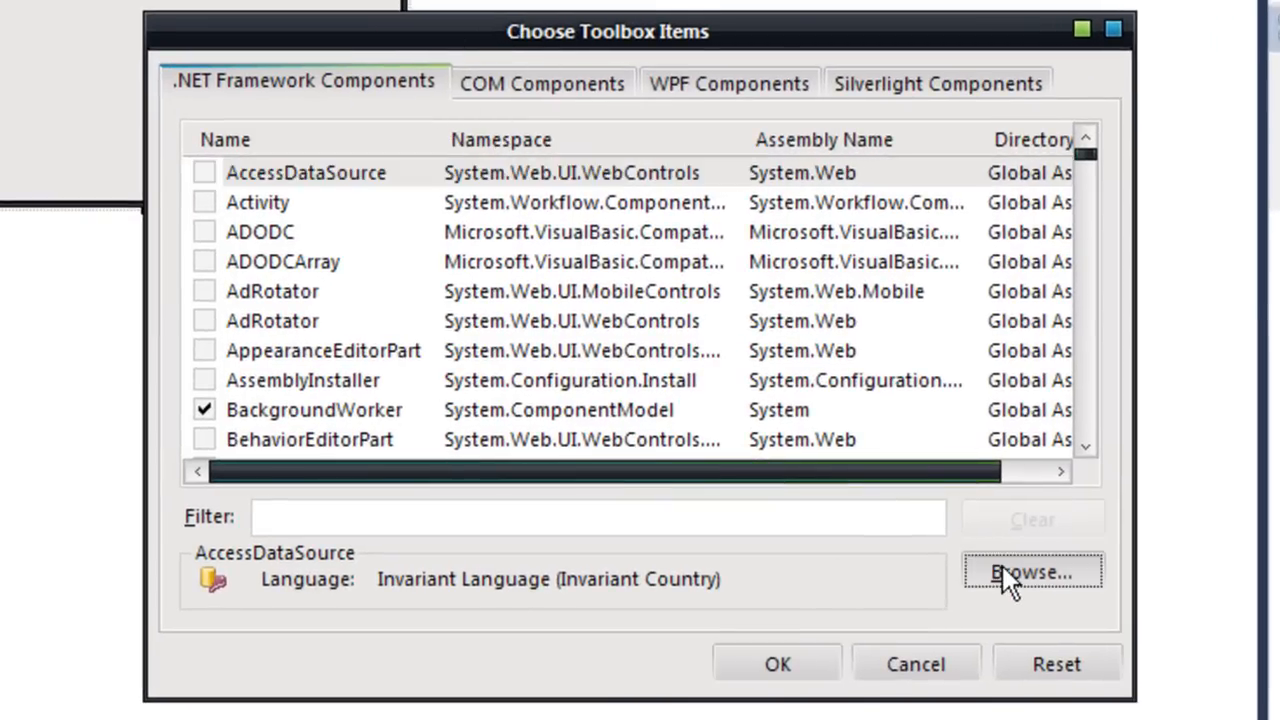
Browse to C:\Program Files\DotNetBar\Bin and load the DevComponents.Instrumentation library.
click(1032, 572)
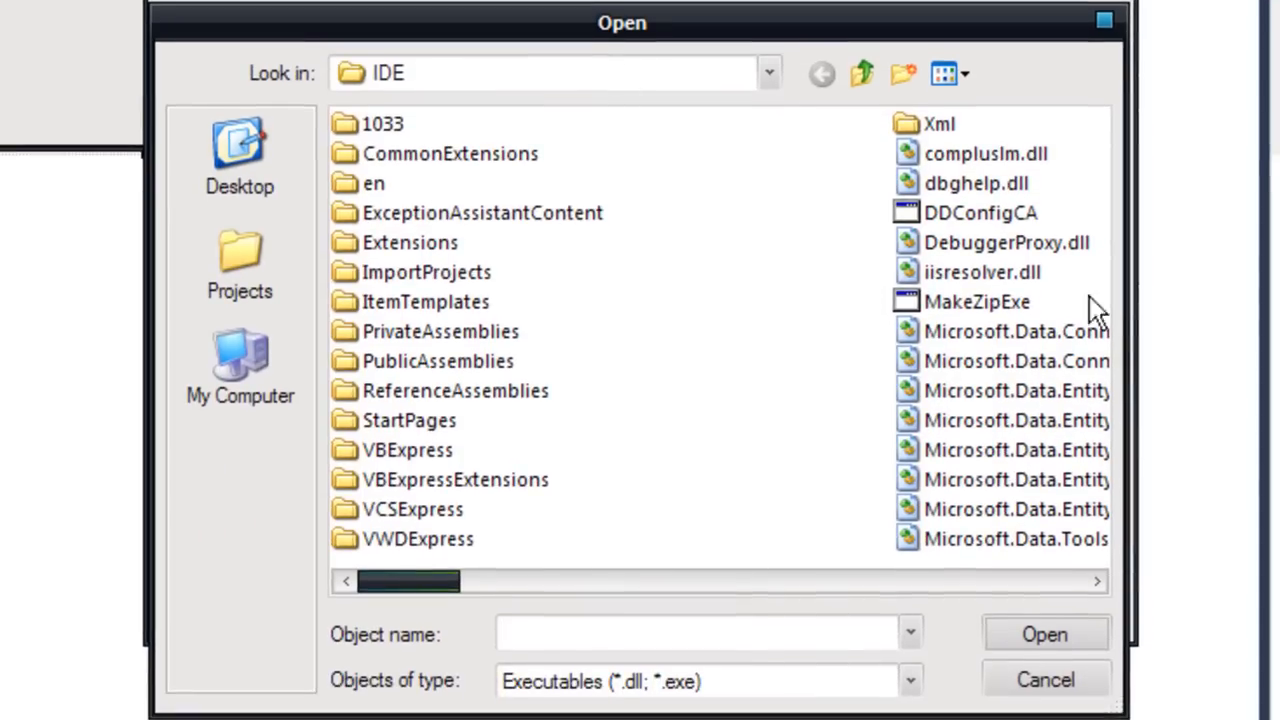
click(240, 364)
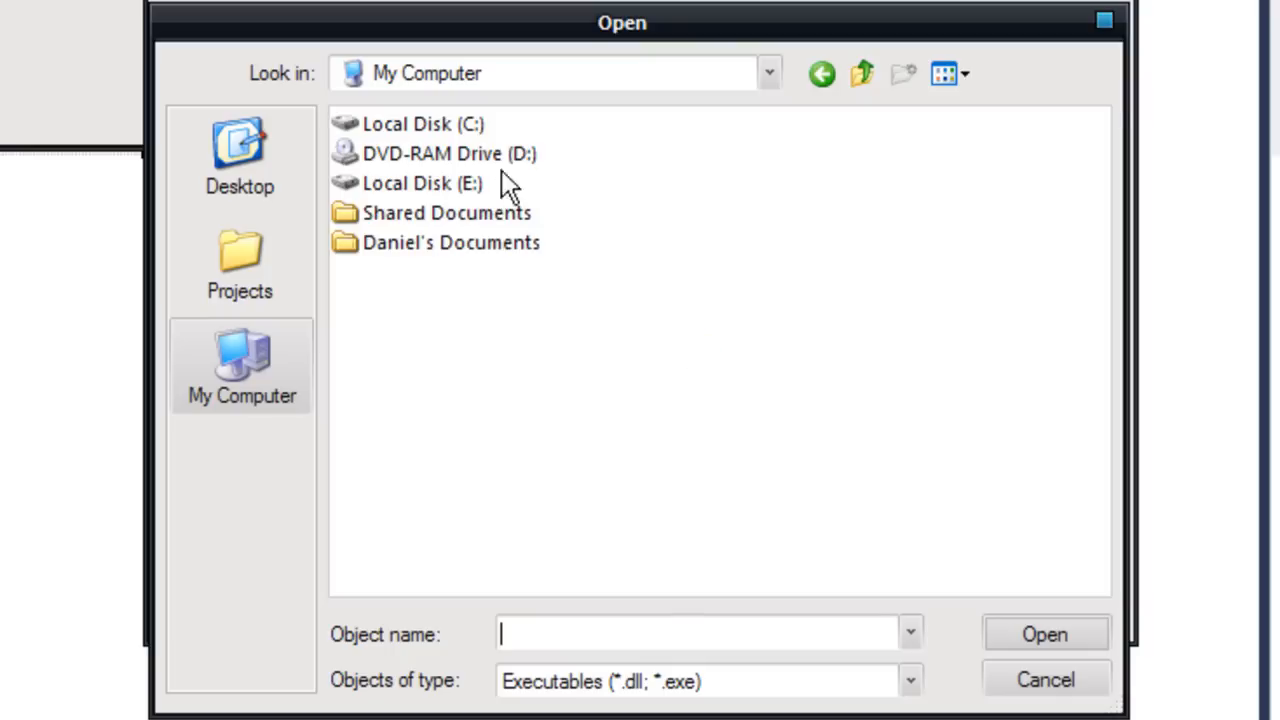
mouse_move(440, 130)
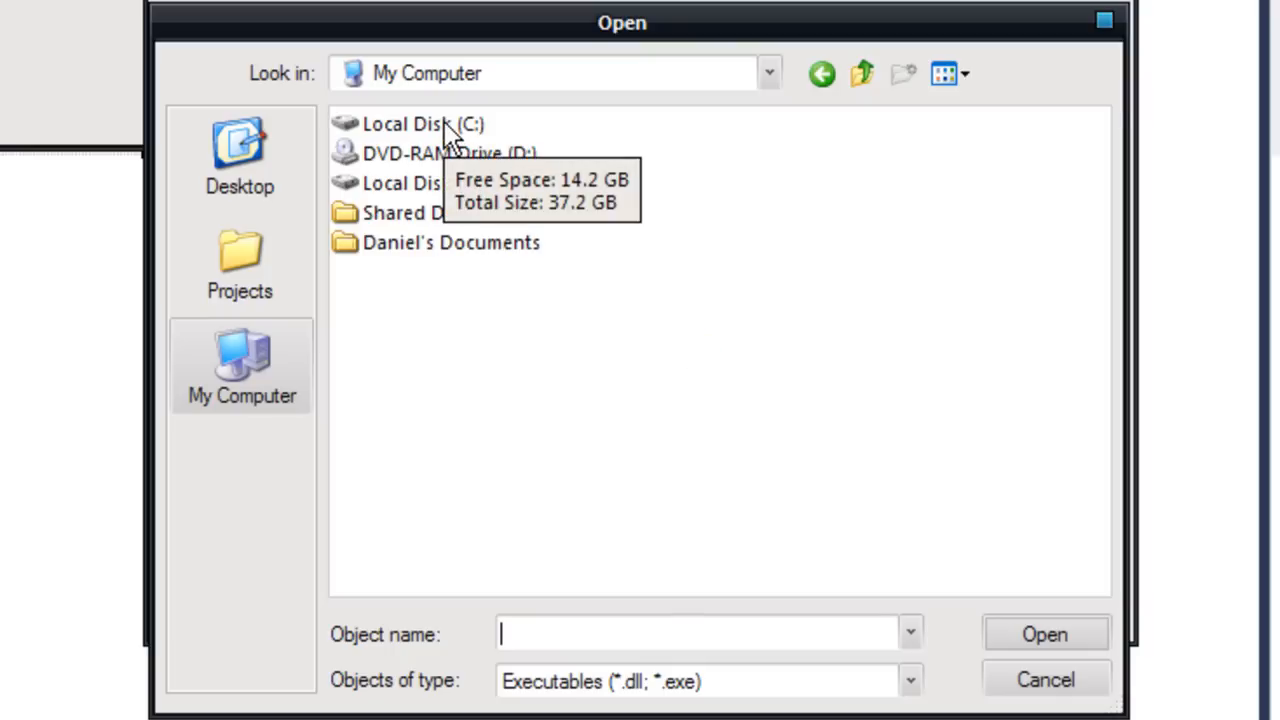
double_click(424, 124)
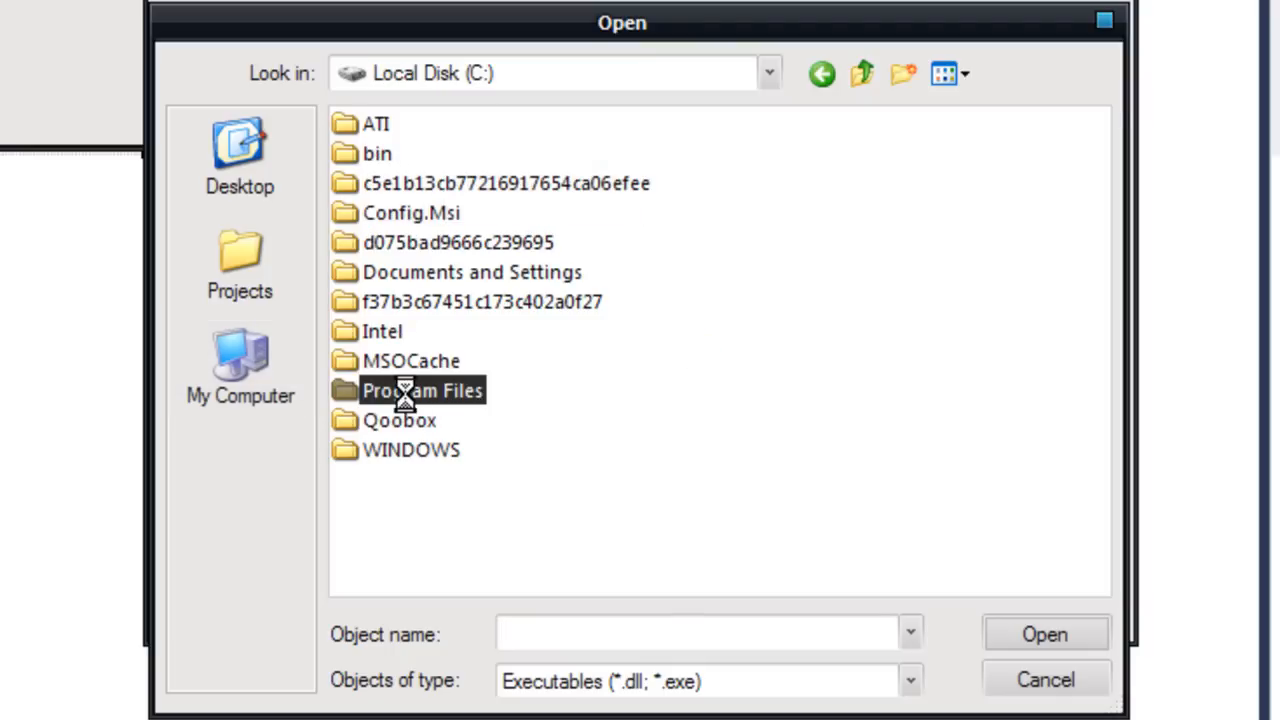
double_click(420, 390)
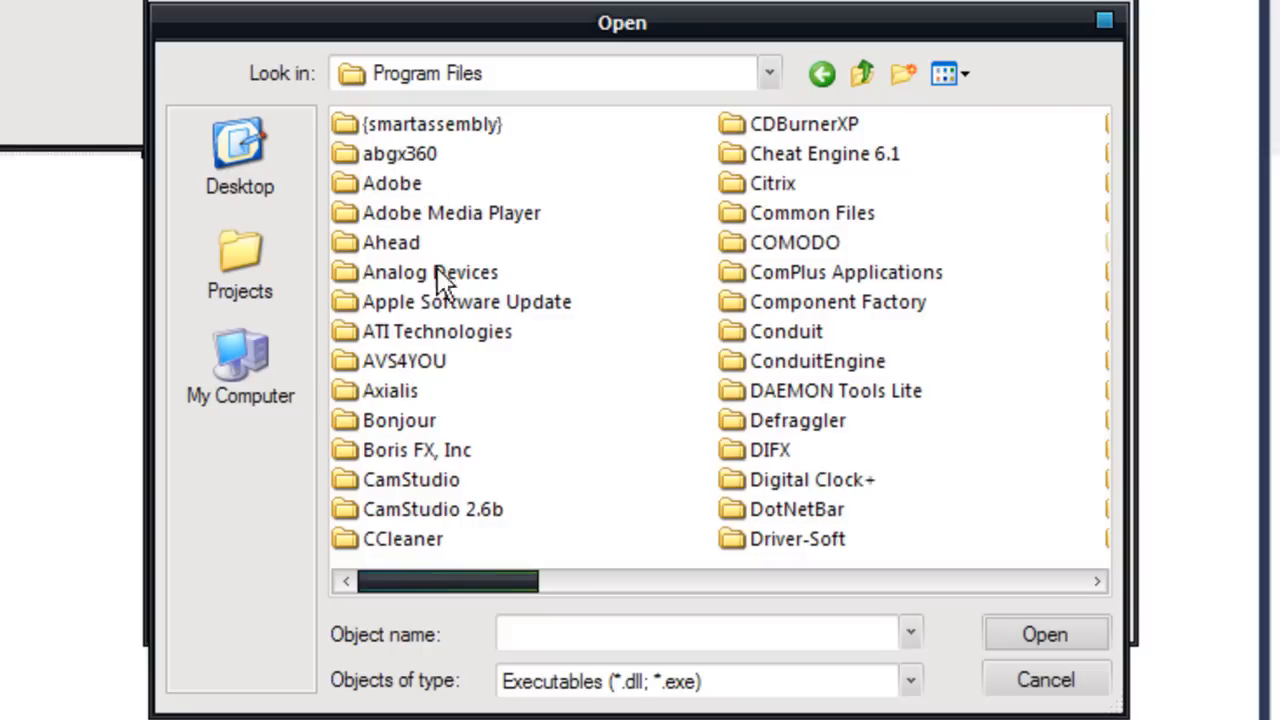
mouse_move(736, 458)
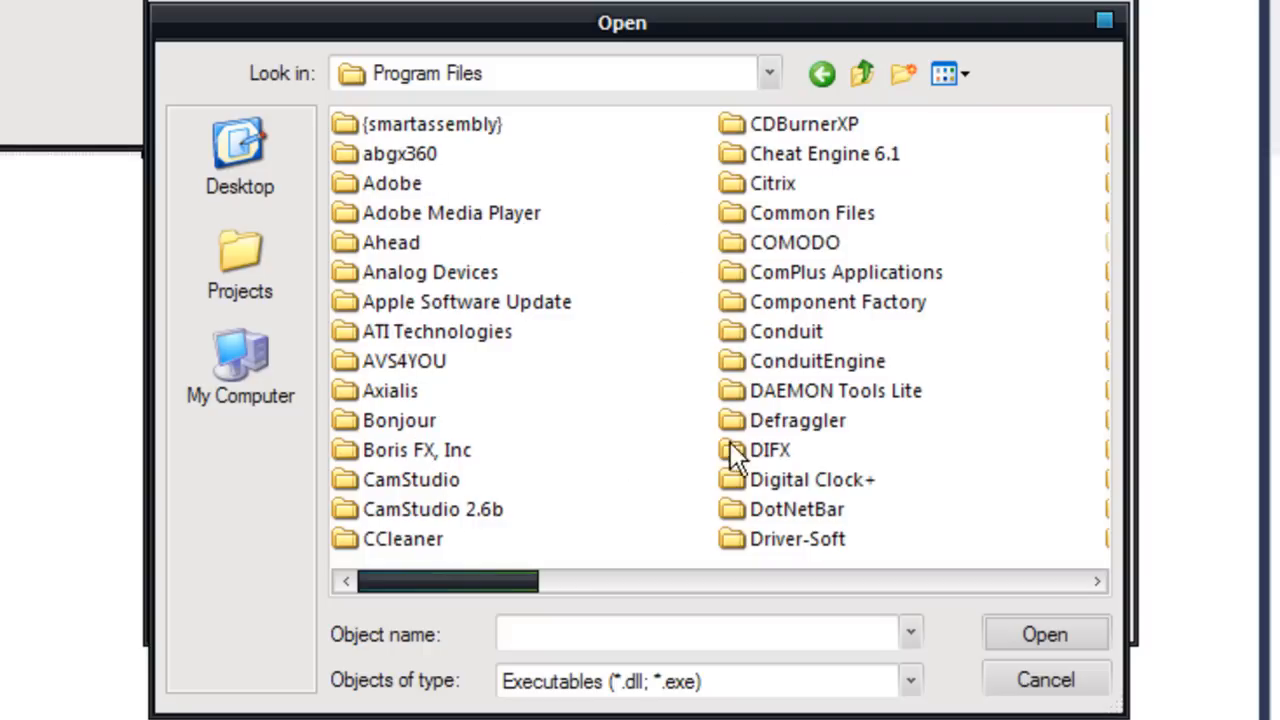
mouse_move(762, 520)
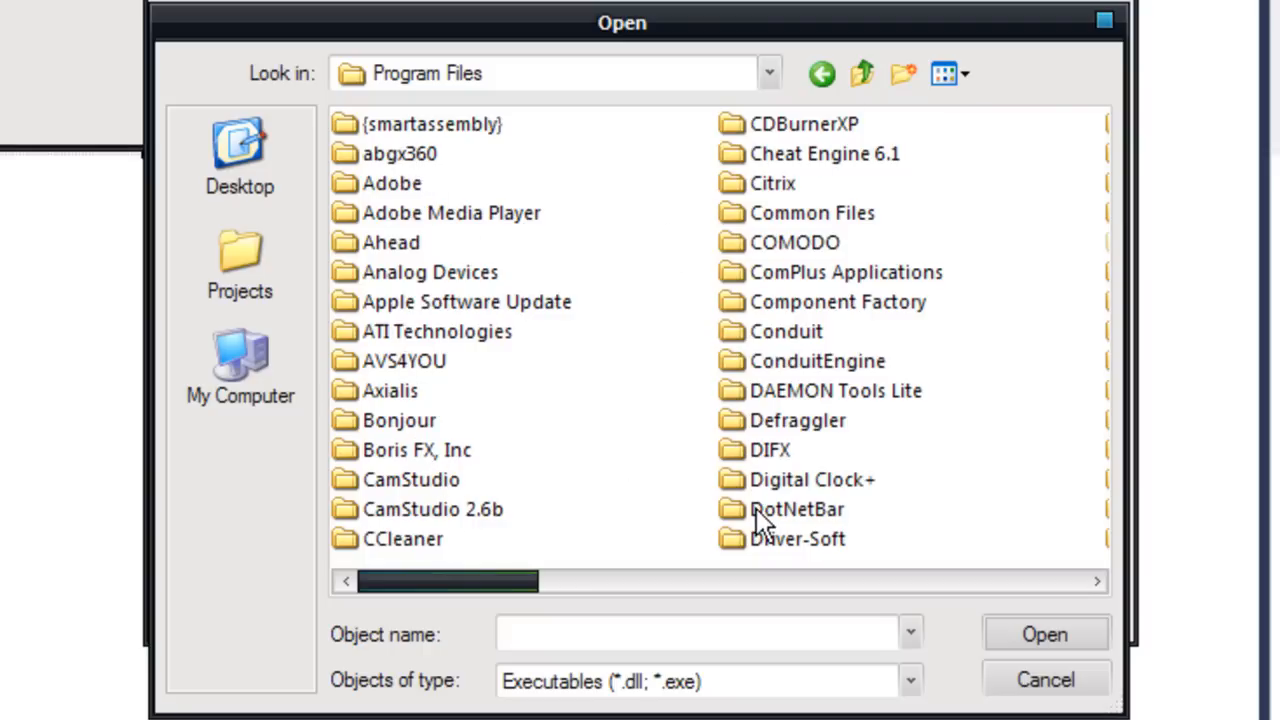
double_click(796, 510)
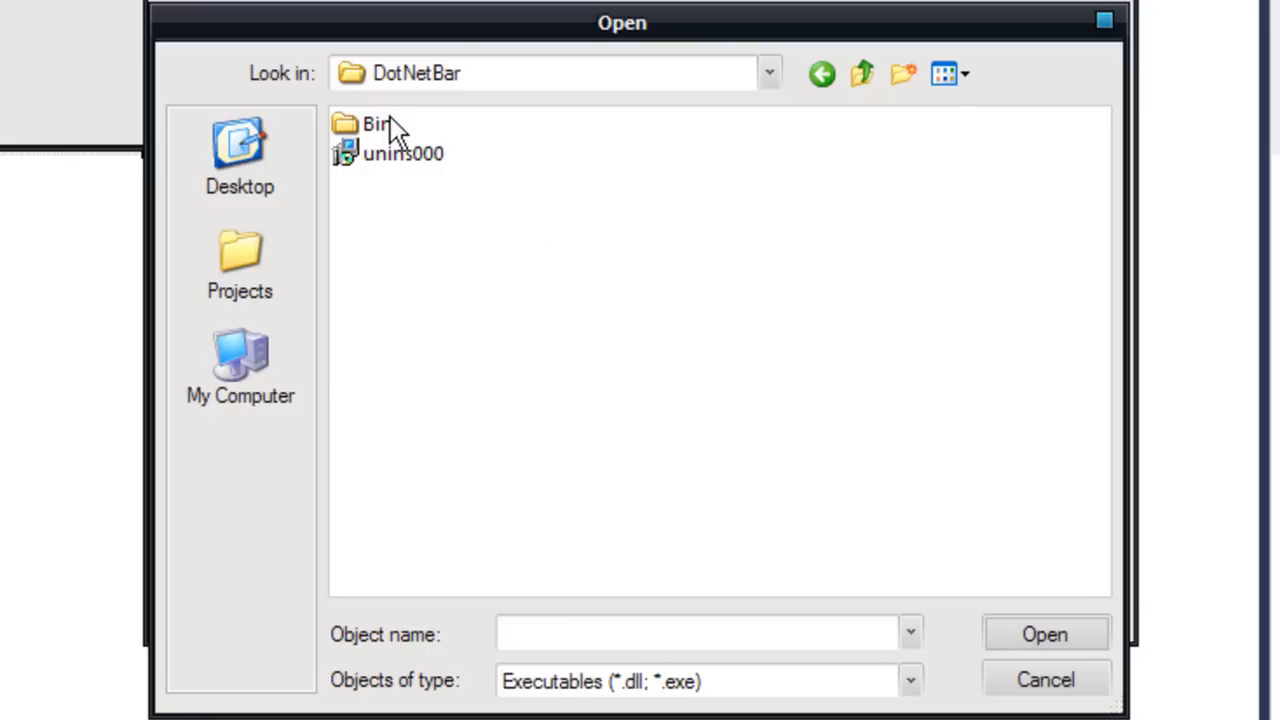
double_click(376, 124)
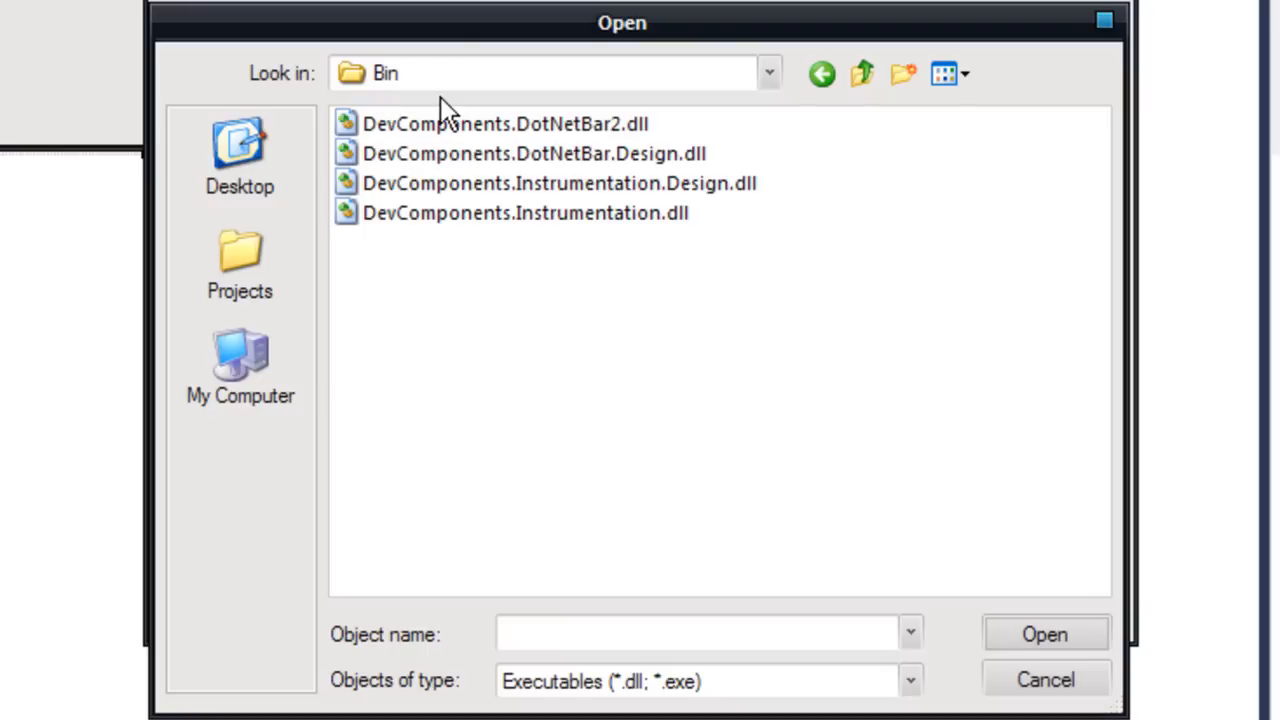
mouse_move(396, 212)
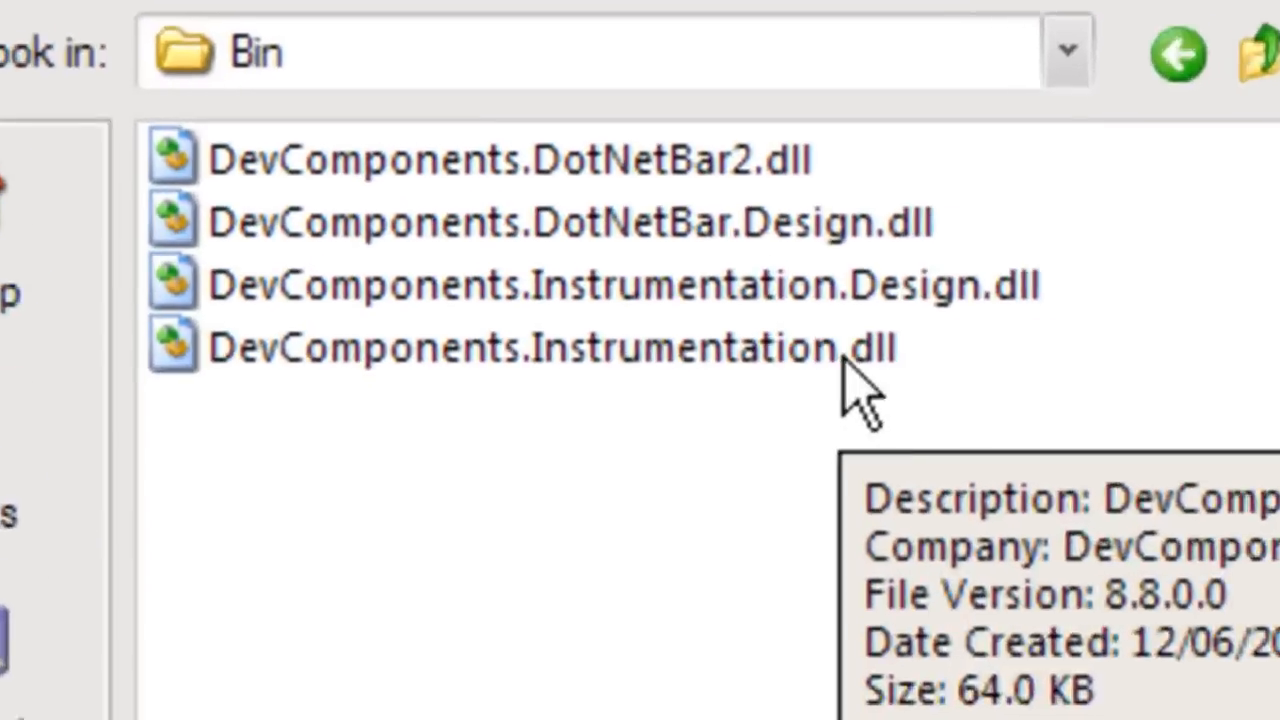
click(590, 284)
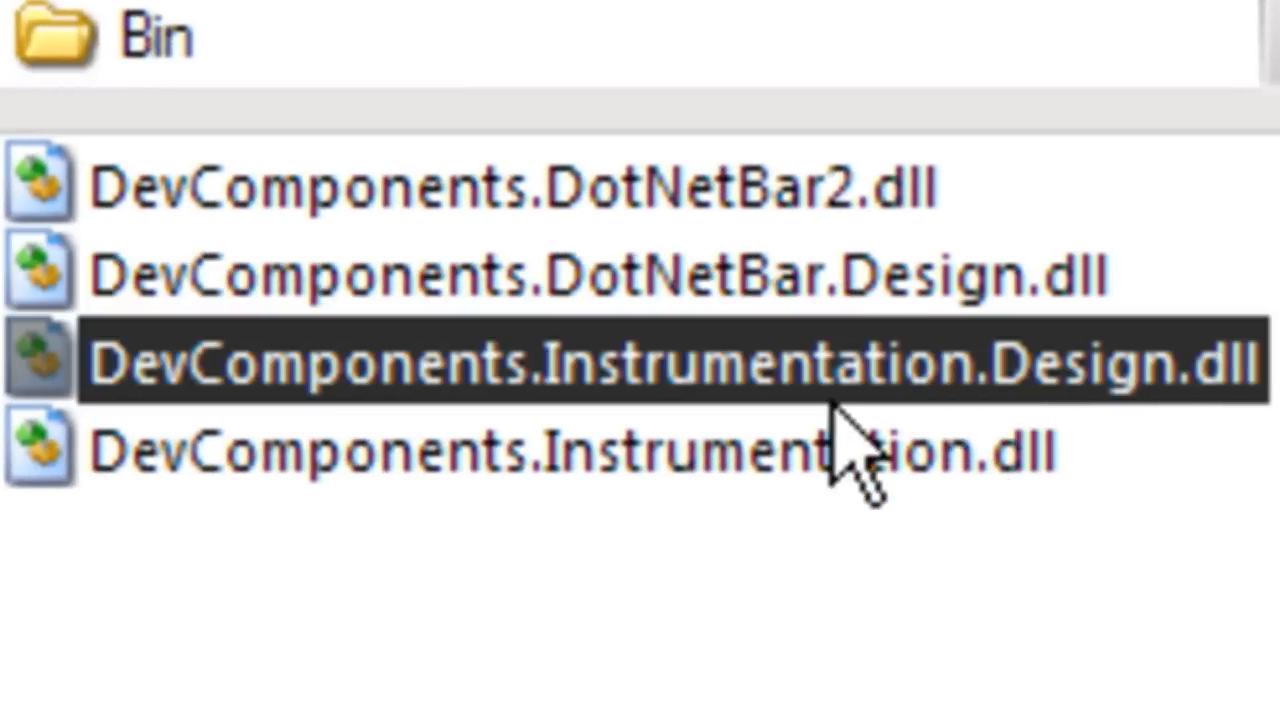
click(570, 450)
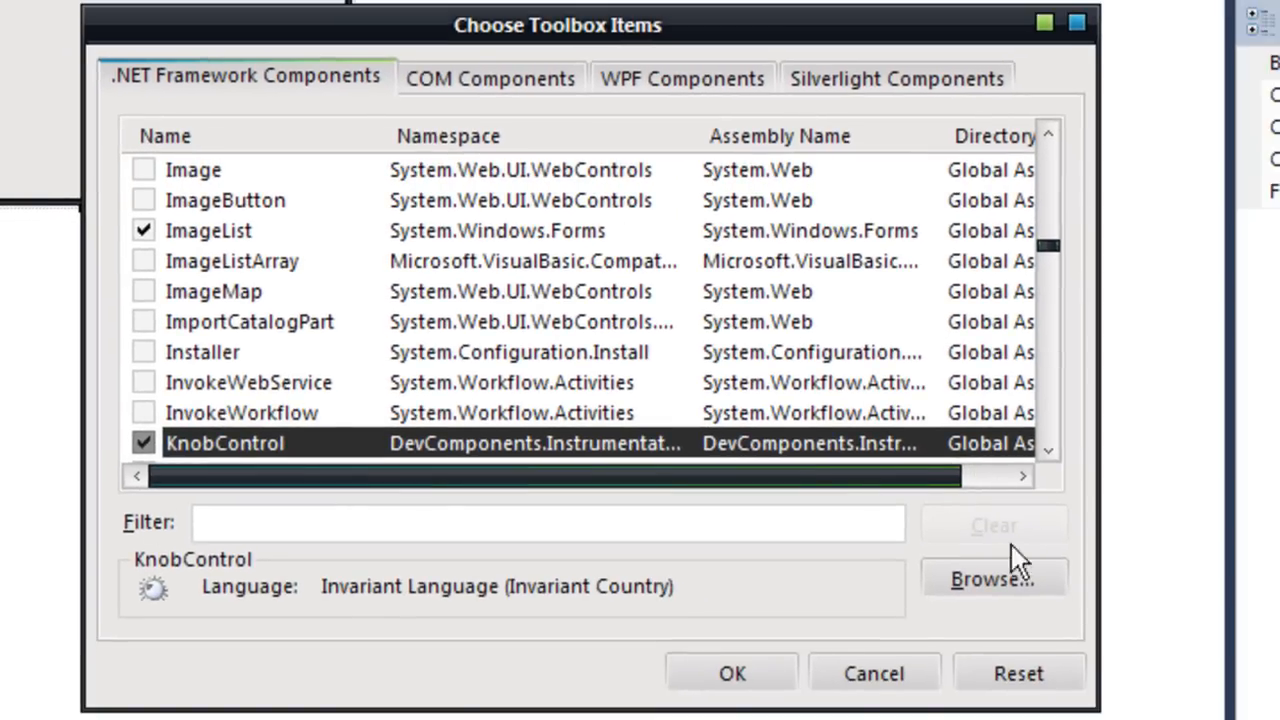
Load DevComponents.DotNetBar2.dll from the Bin folder and accept the checked components.
click(992, 578)
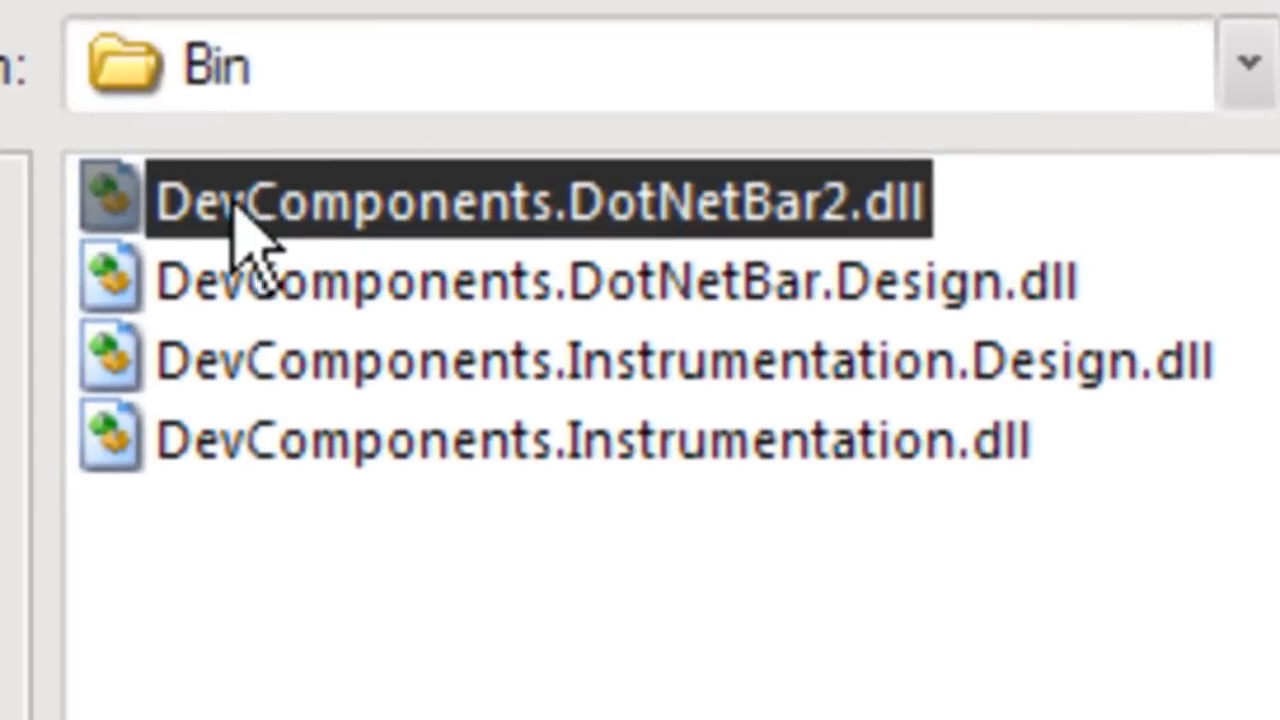
mouse_move(760, 290)
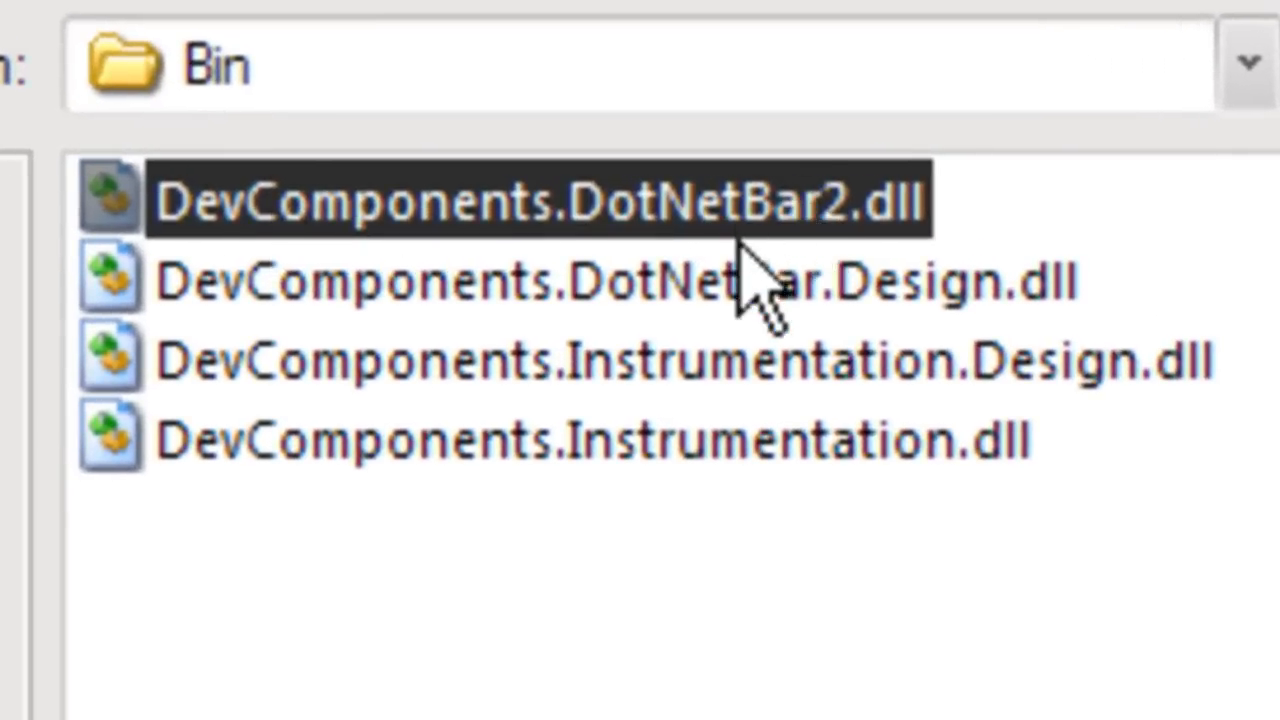
mouse_move(990, 450)
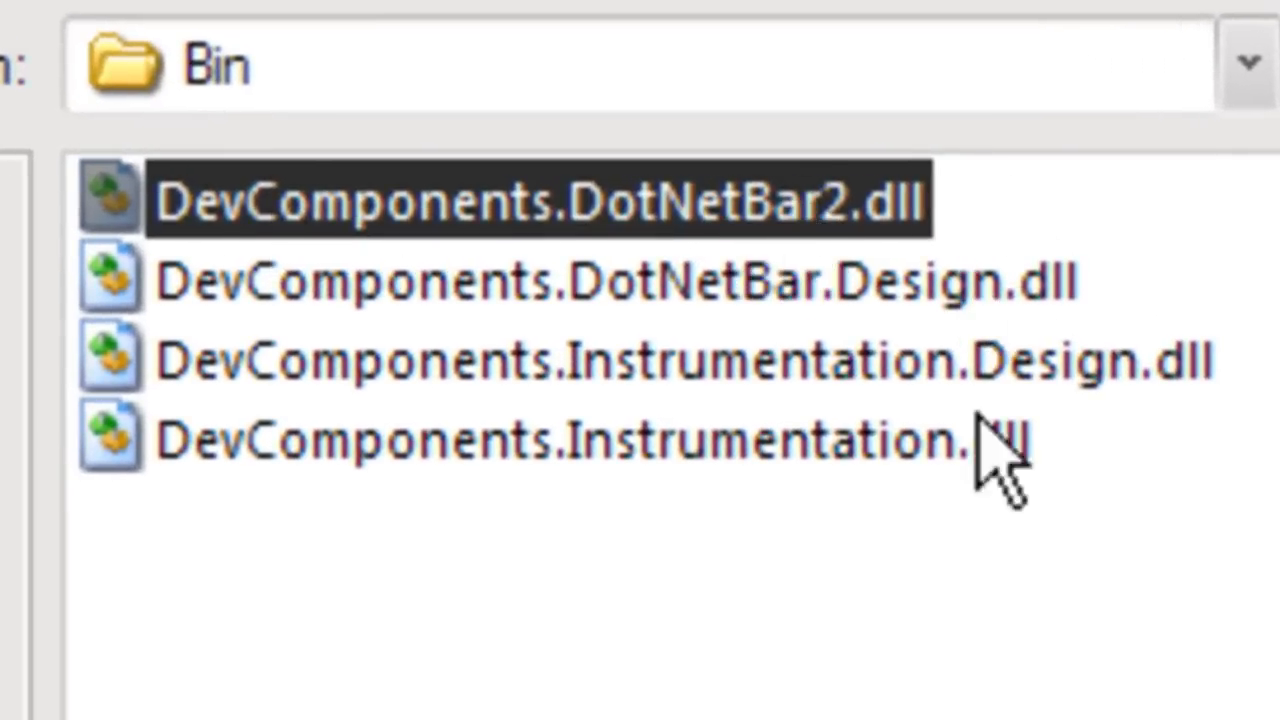
mouse_move(1050, 440)
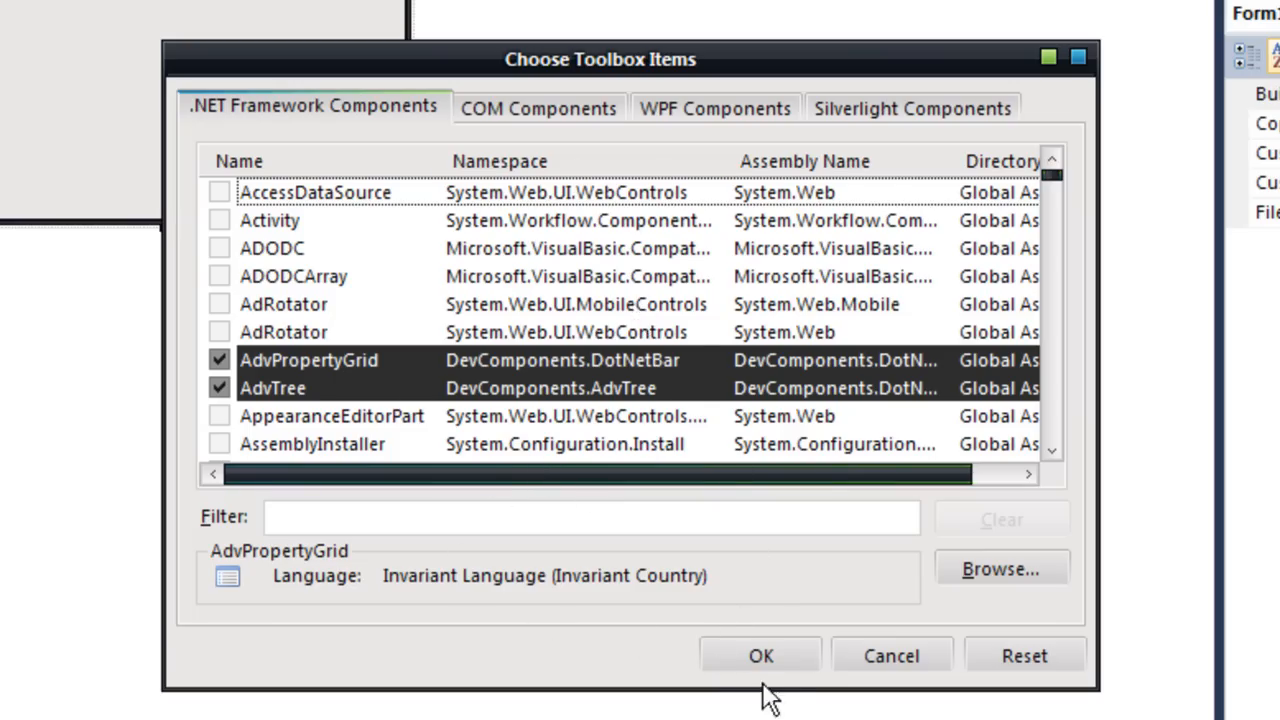
click(760, 656)
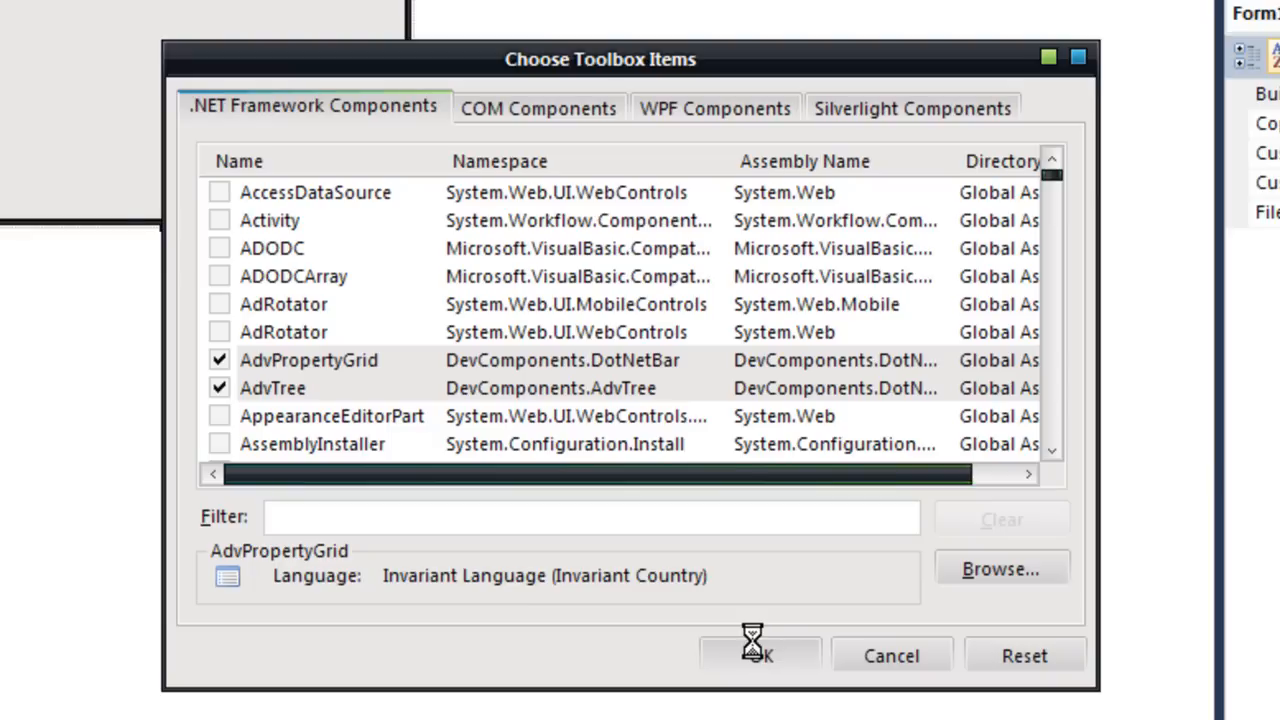
mouse_move(784, 620)
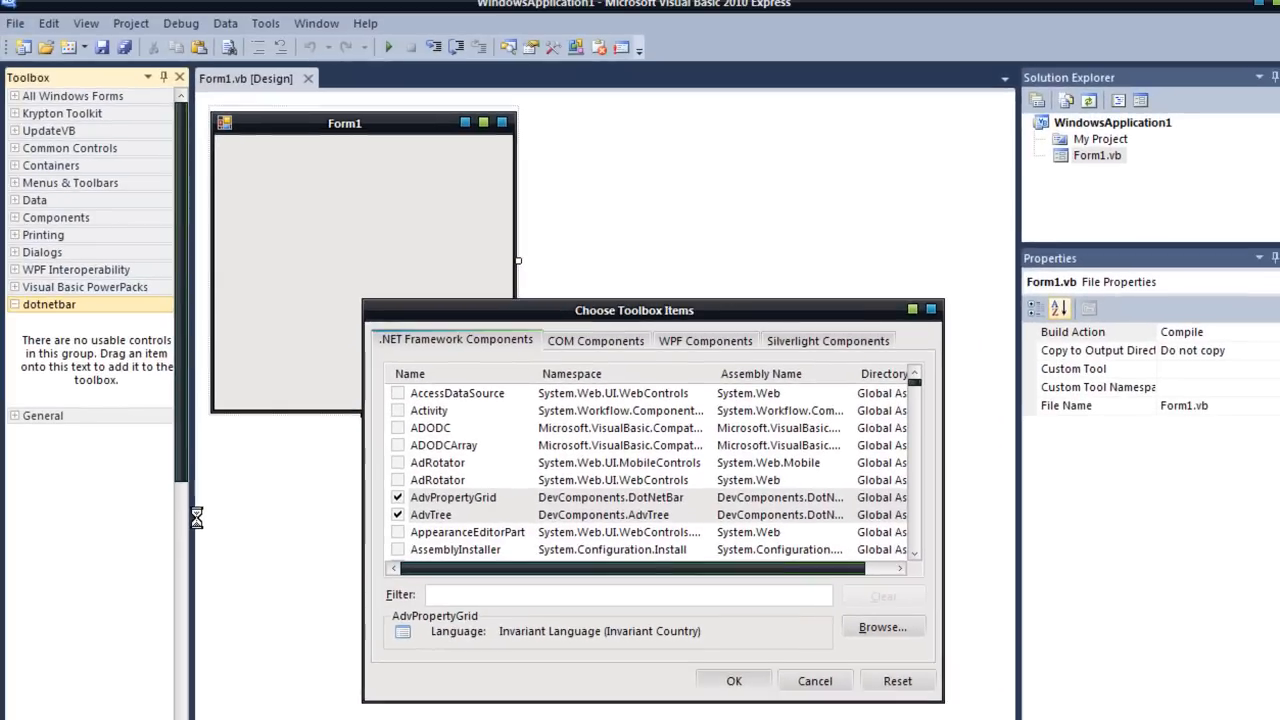
Expand the dotnetbar tab to view the added DevComponents controls and sort them alphabetically.
click(732, 680)
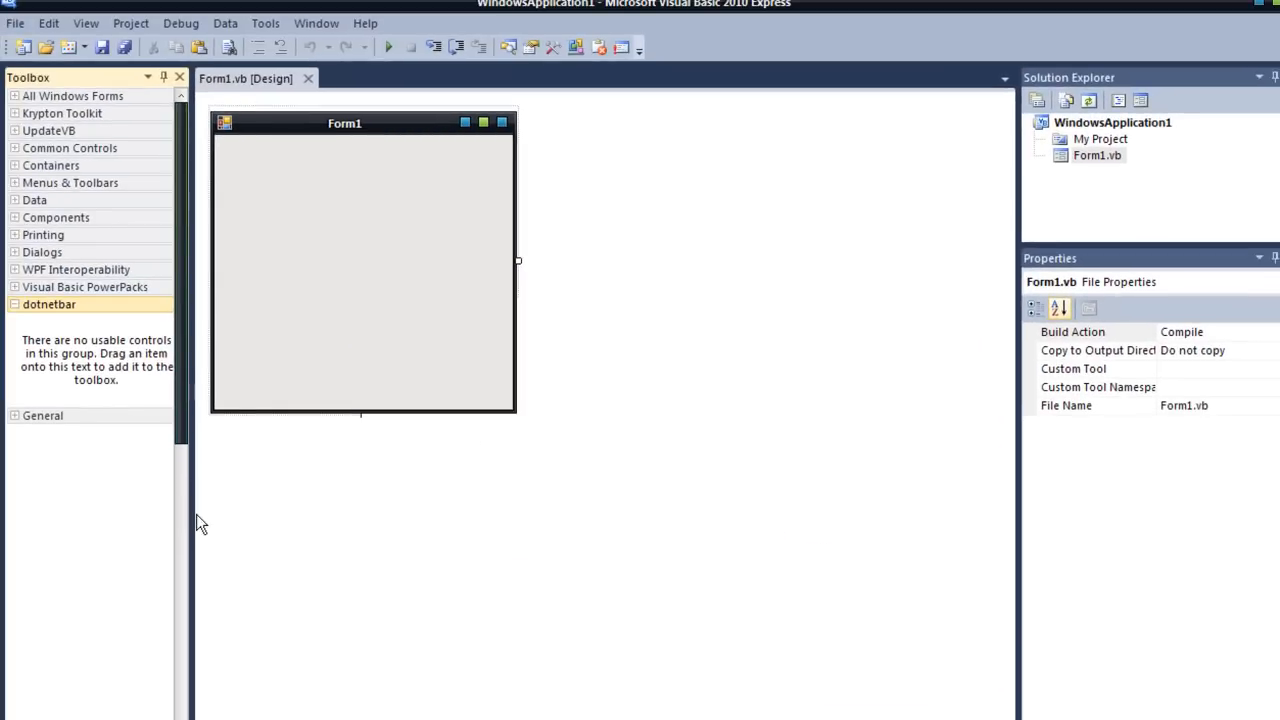
mouse_move(192, 308)
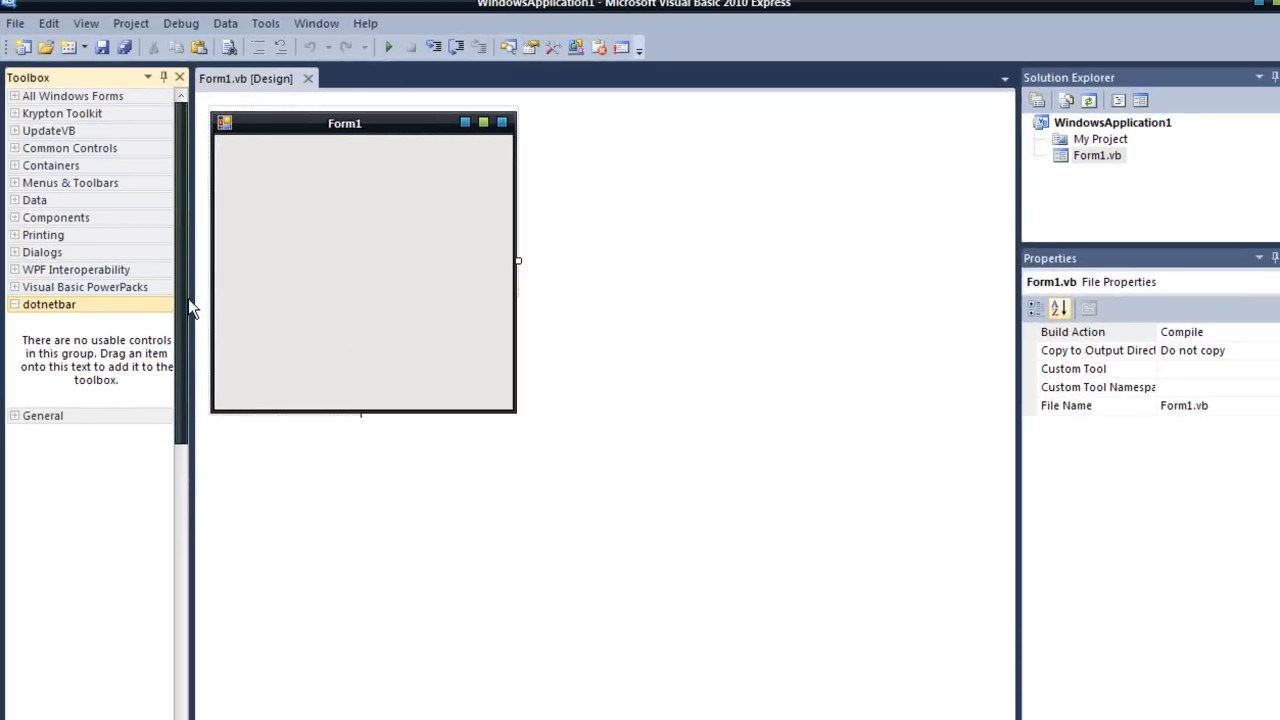
click(48, 304)
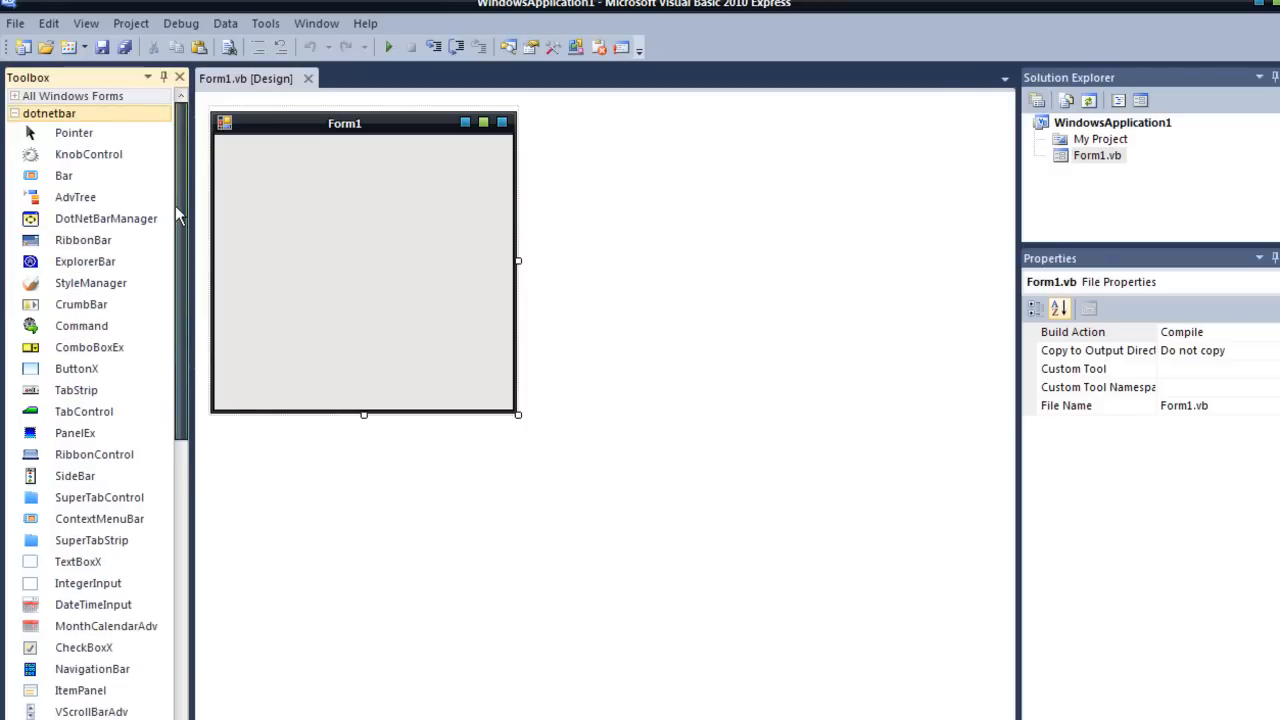
scroll(down, 3)
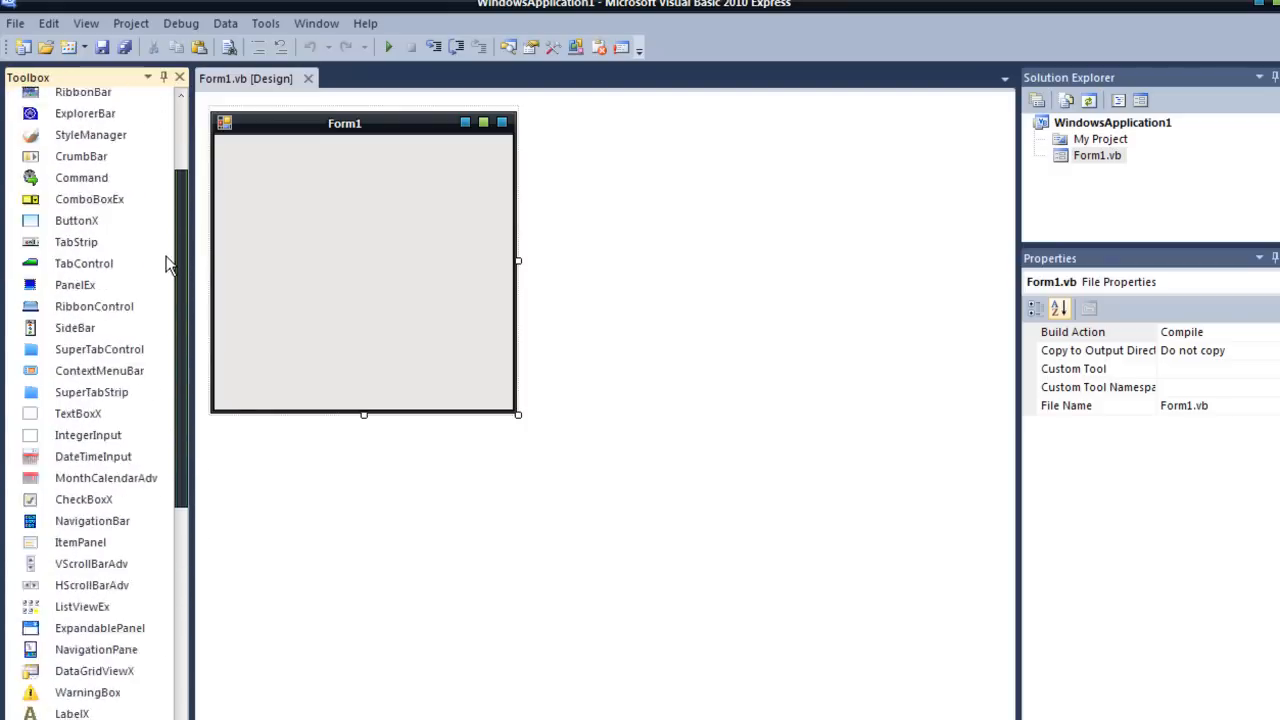
right_click(90, 248)
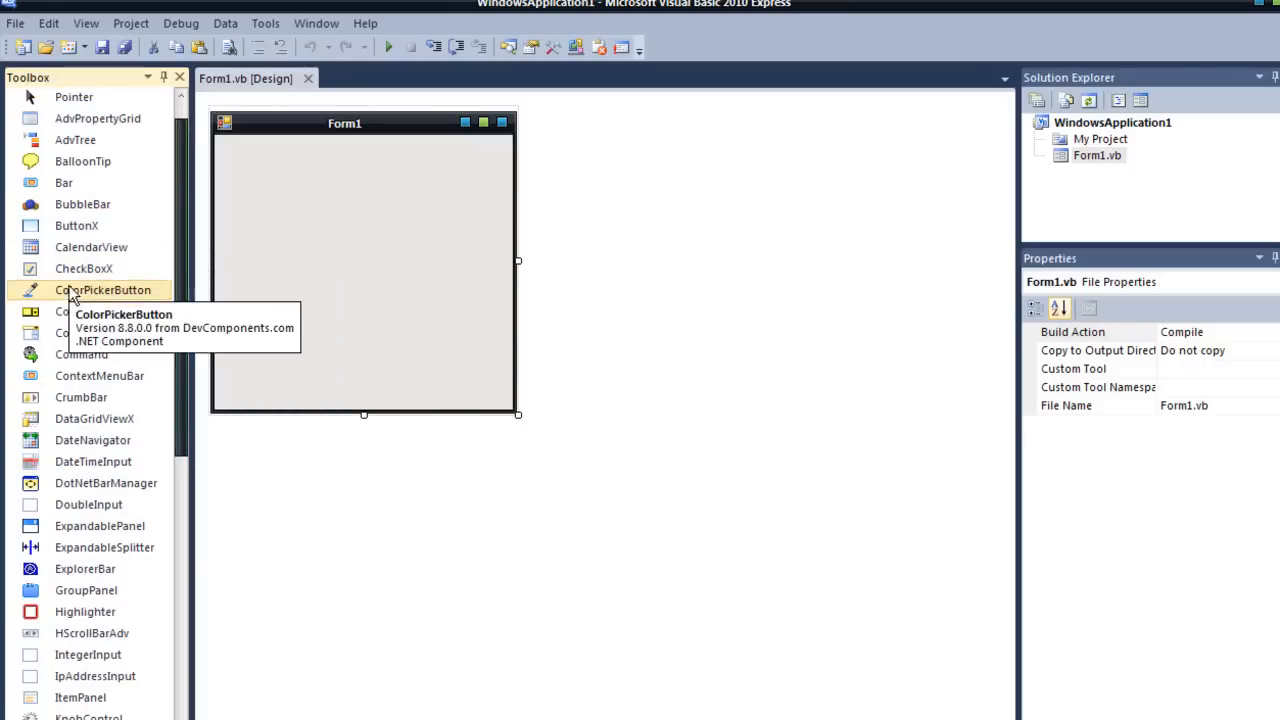
mouse_move(188, 244)
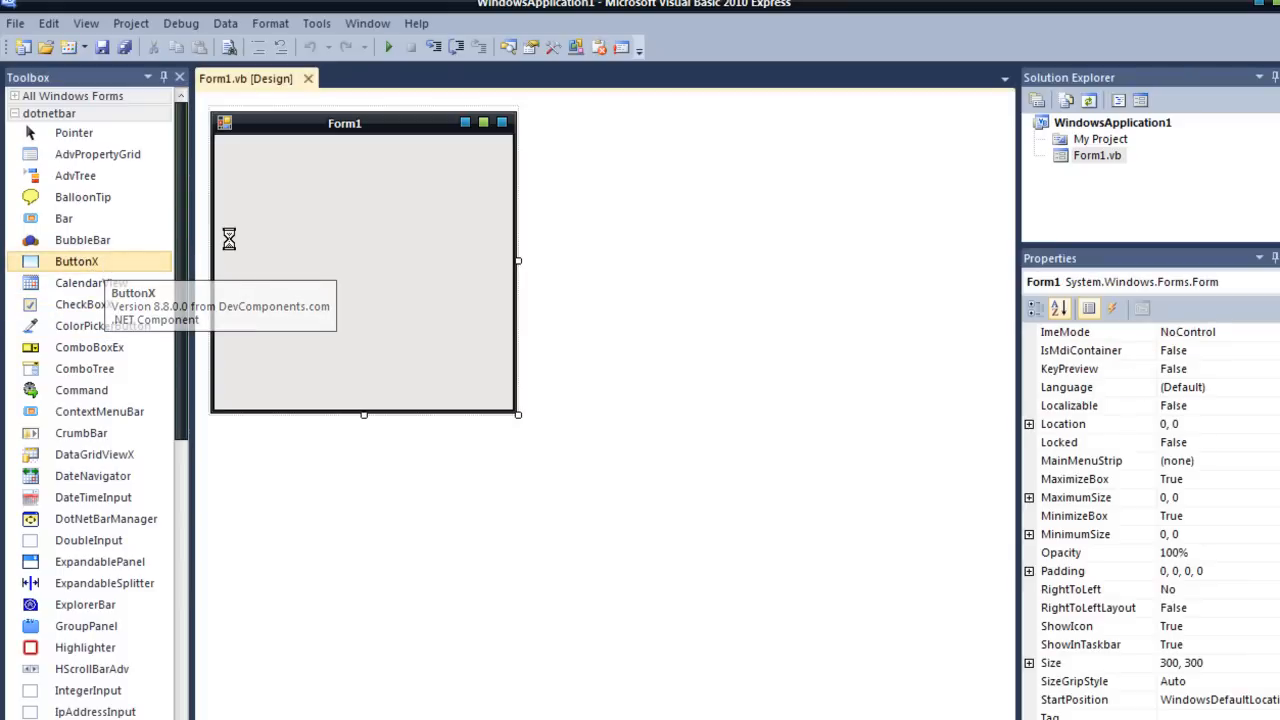
mouse_move(292, 176)
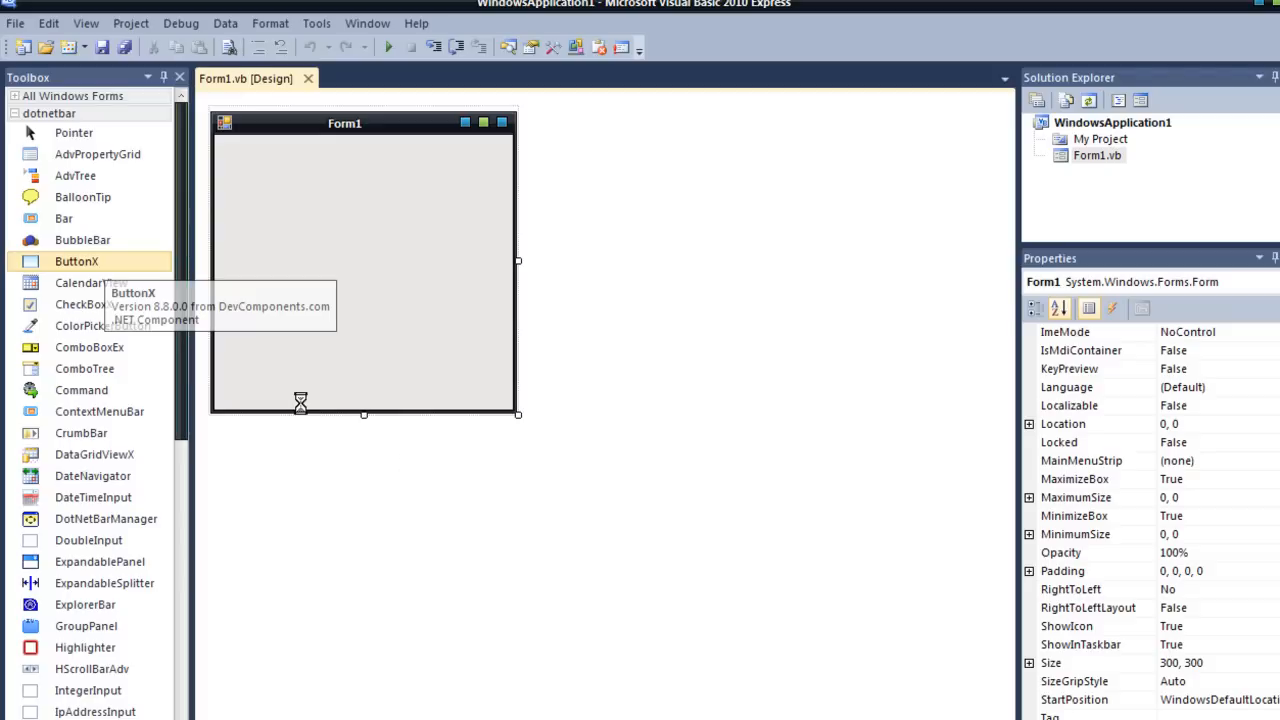
mouse_move(436, 352)
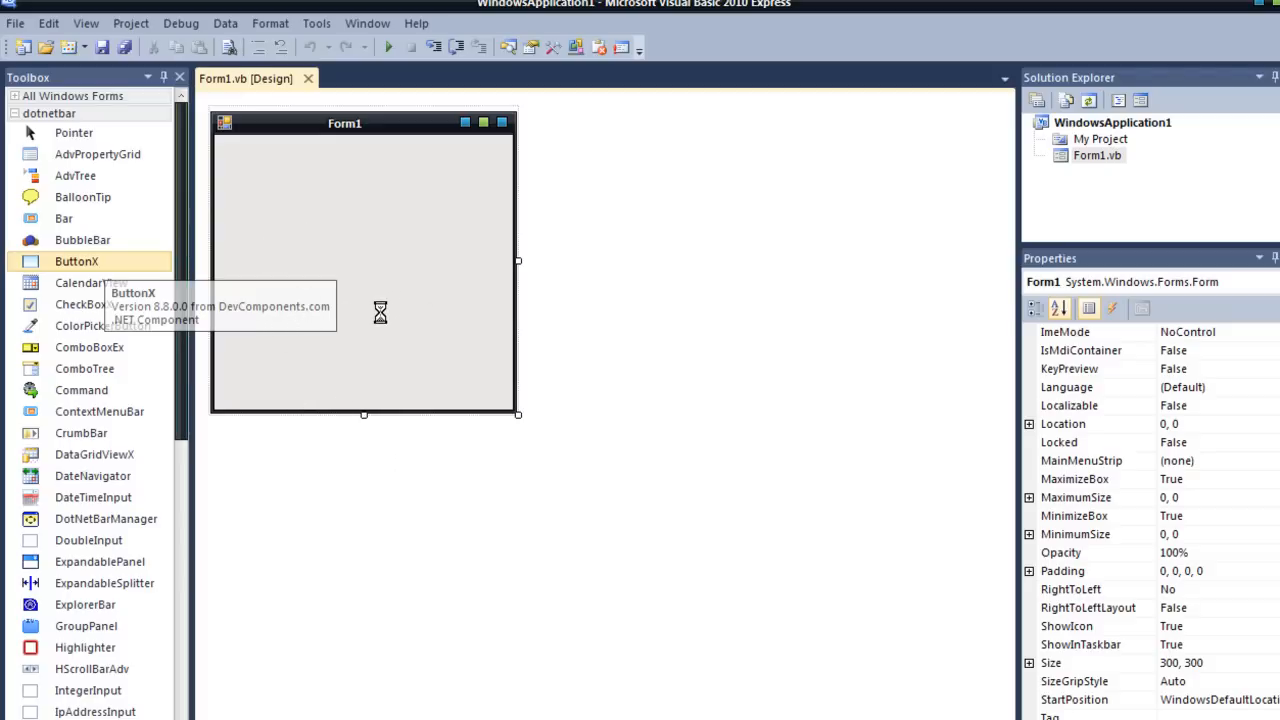
mouse_move(372, 312)
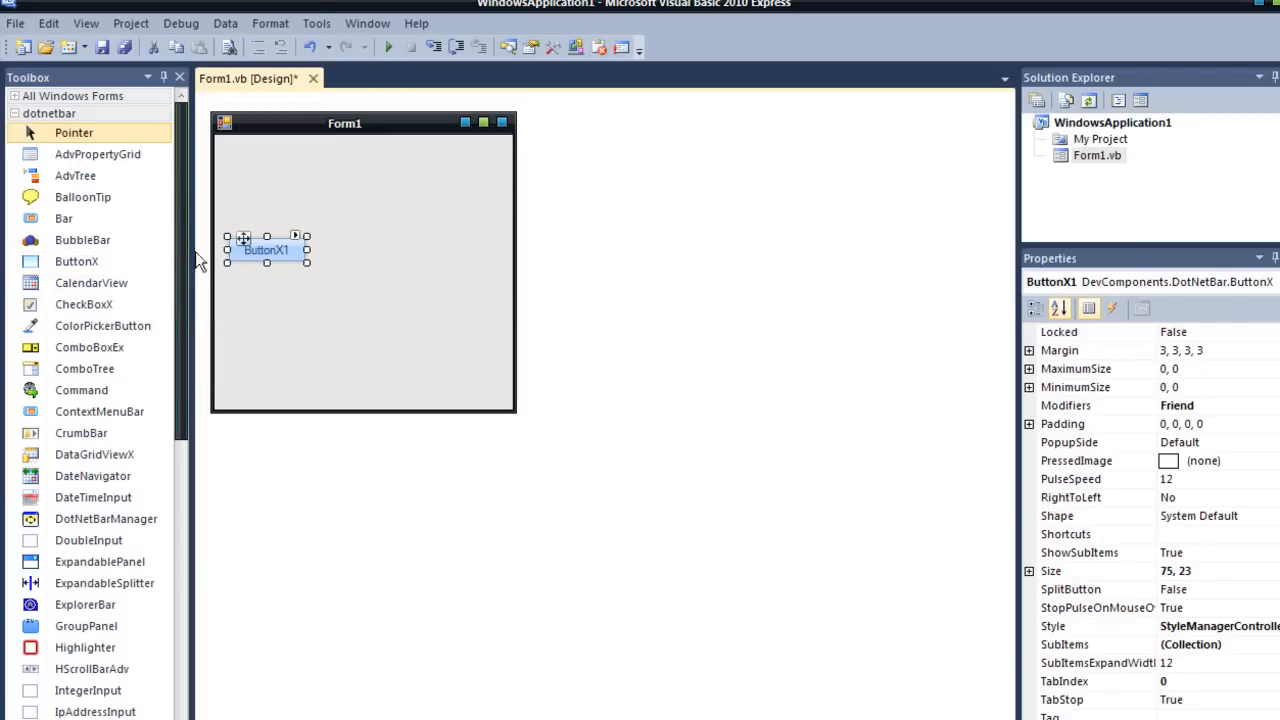
mouse_move(278, 128)
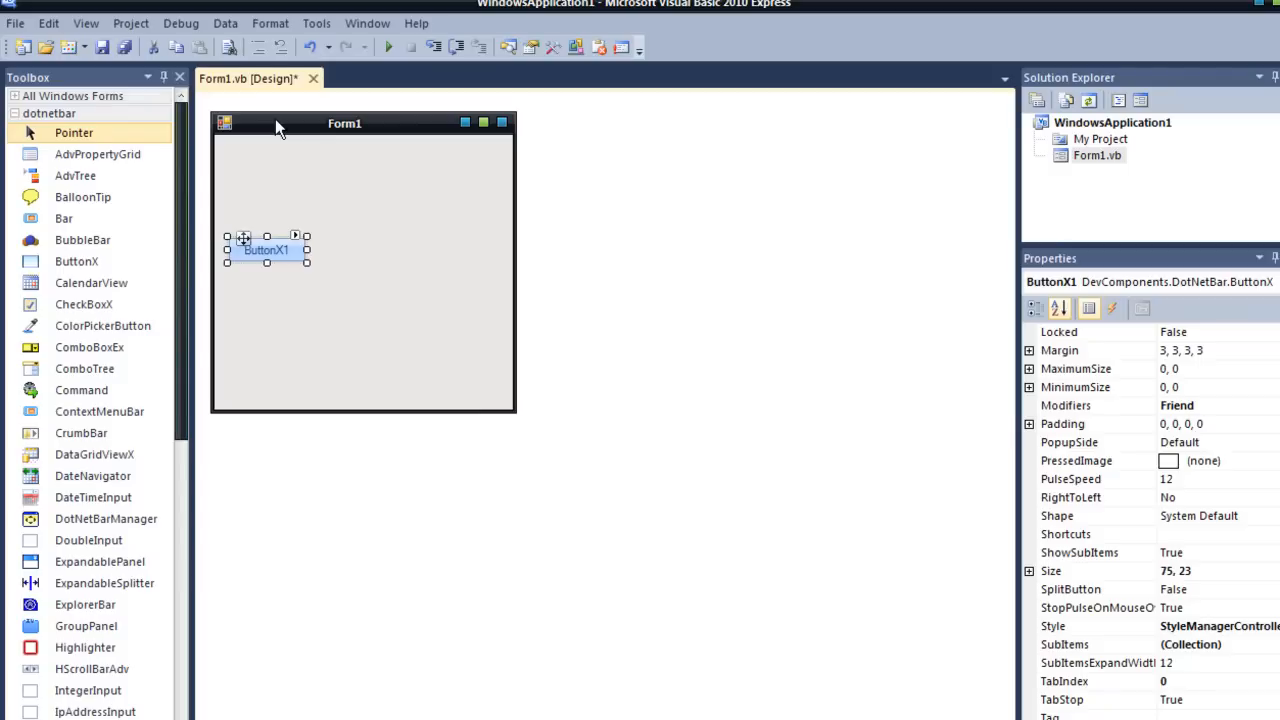
mouse_move(284, 236)
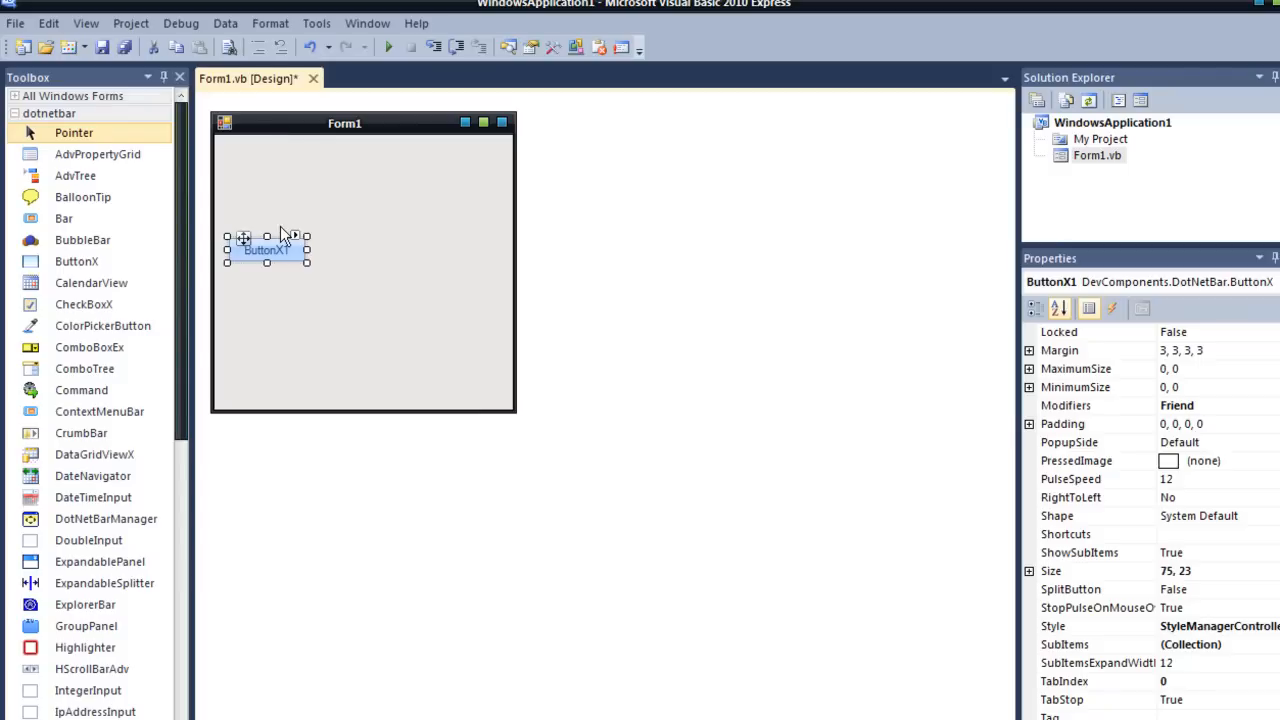
mouse_move(356, 284)
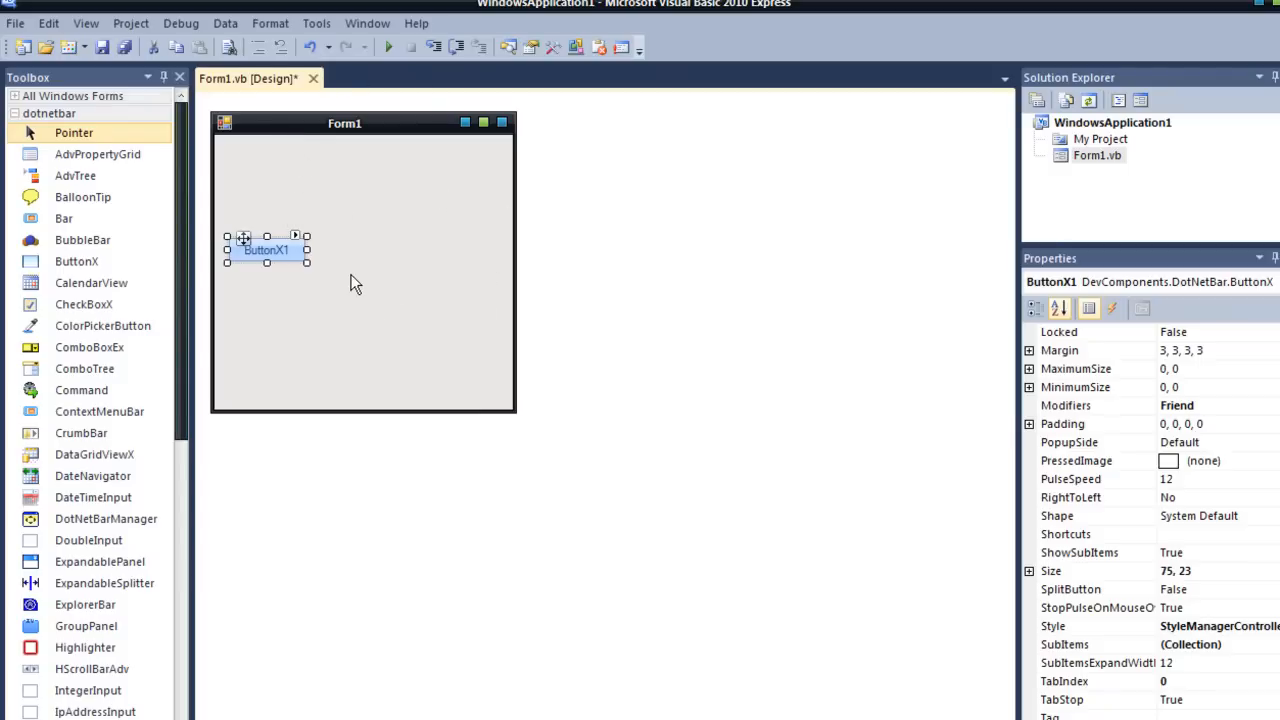
mouse_move(350, 278)
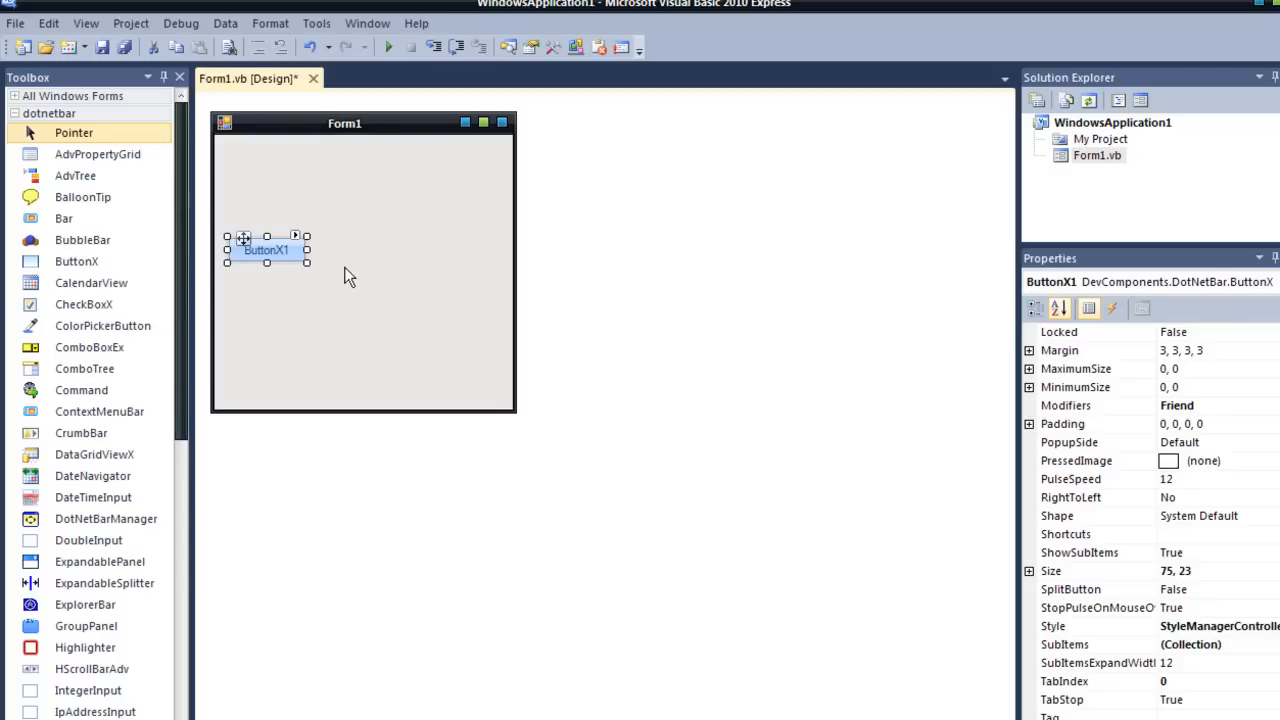
mouse_move(384, 206)
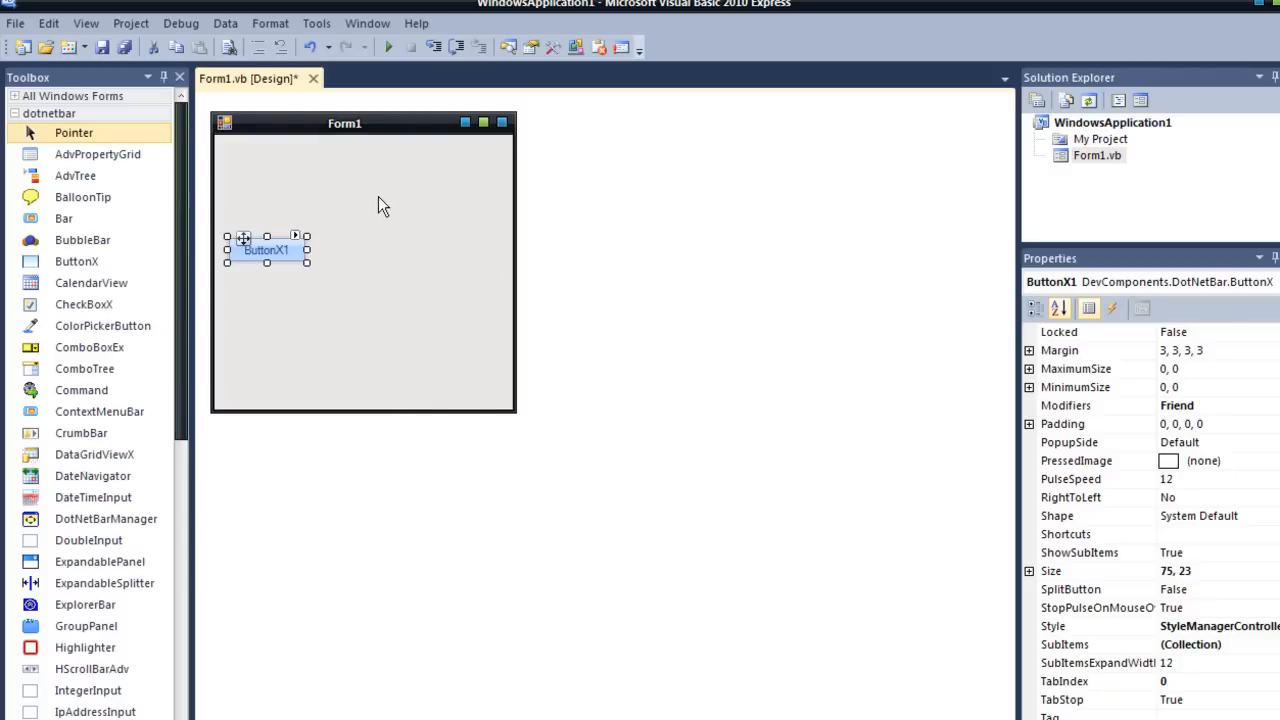